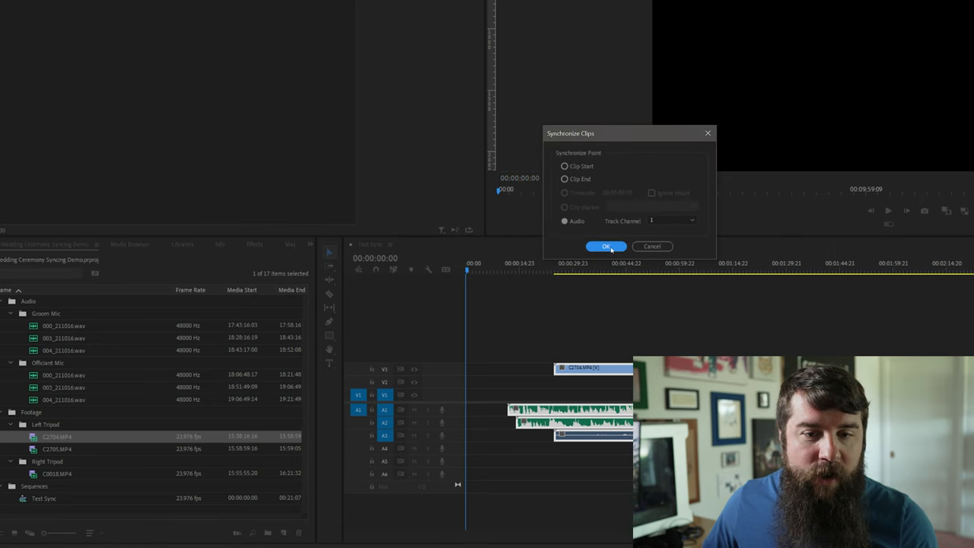
- Confirm synchronizing the Test Sync clips on audio, track channel 1
click(606, 246)
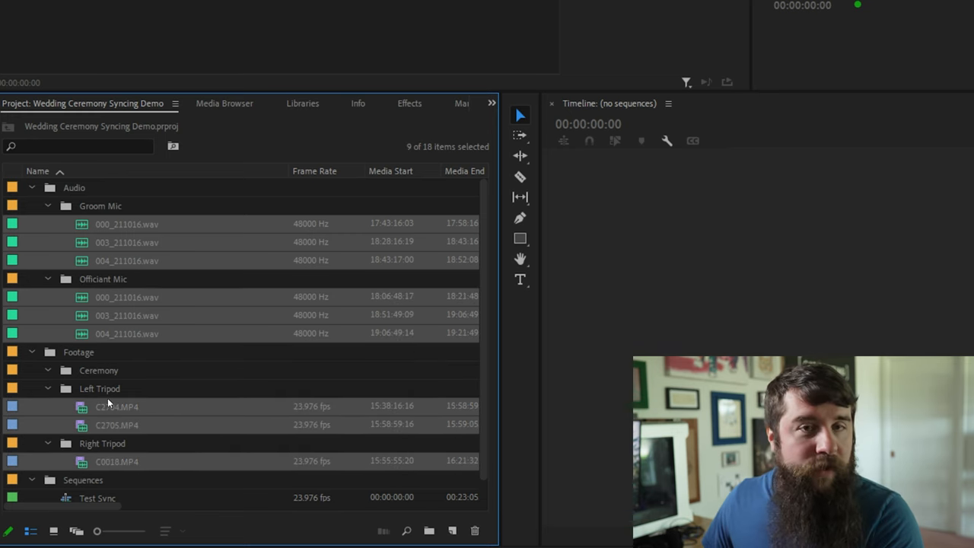
mouse_move(109, 401)
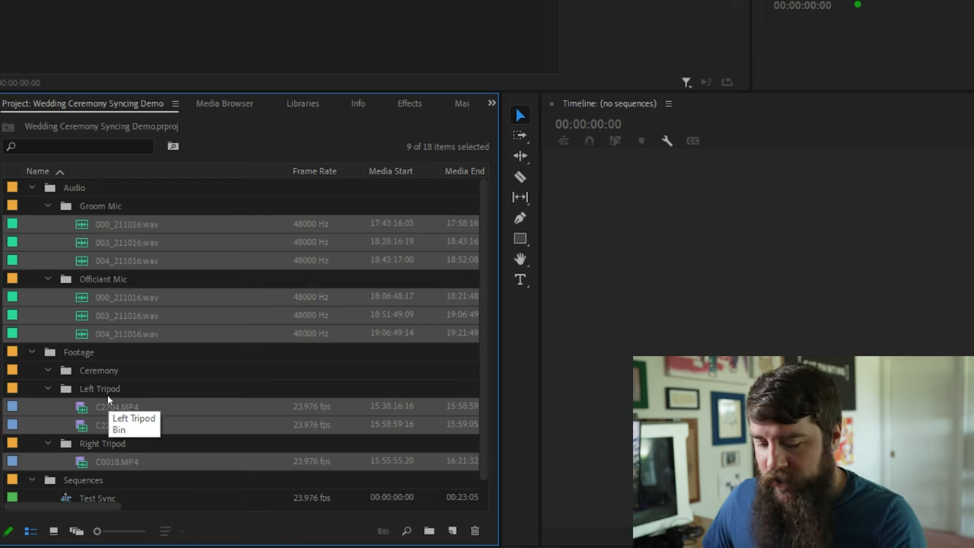
- Expand the Ceremony bin to reveal its copied mic and camera clips
click(98, 370)
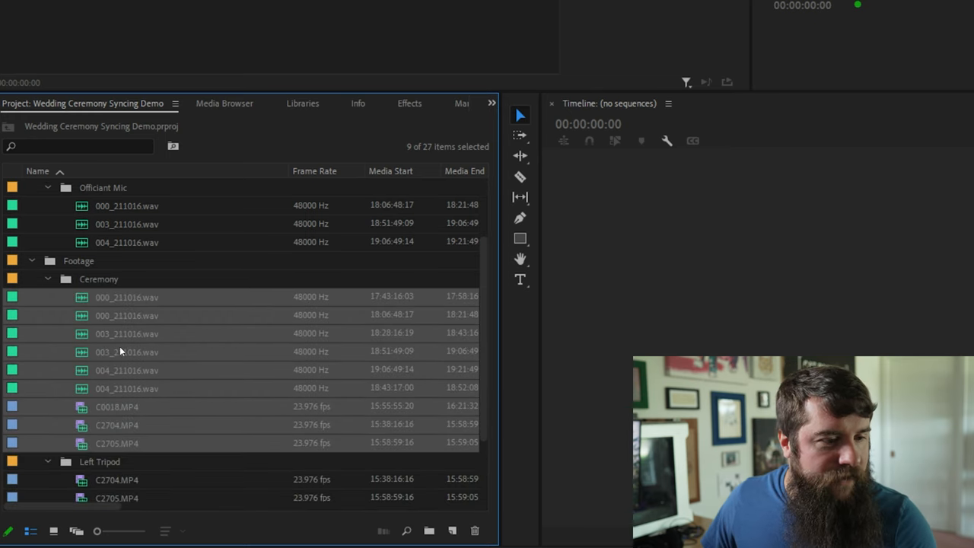
mouse_move(120, 351)
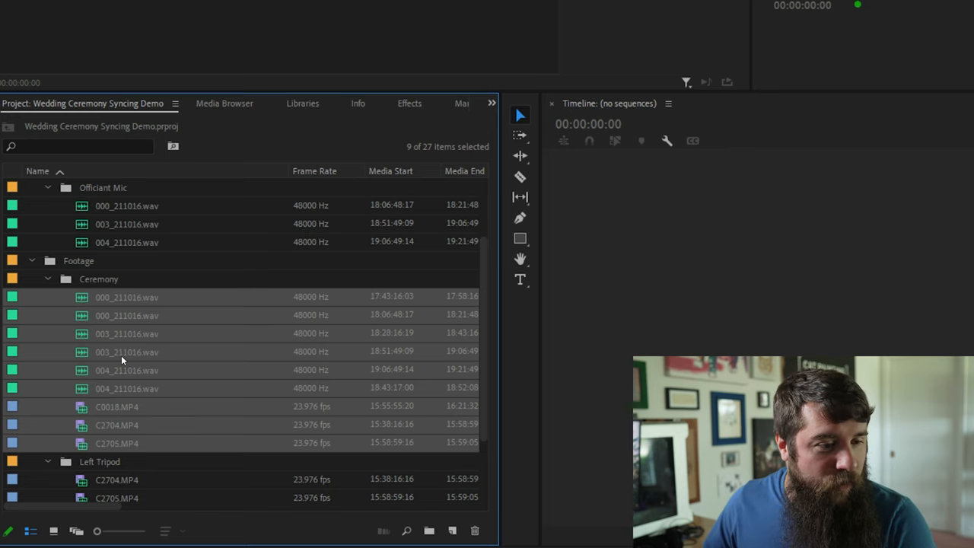
- Create the Multicam Ceremony source sequence synced by audio, keeping audio from all cameras
right_click(123, 361)
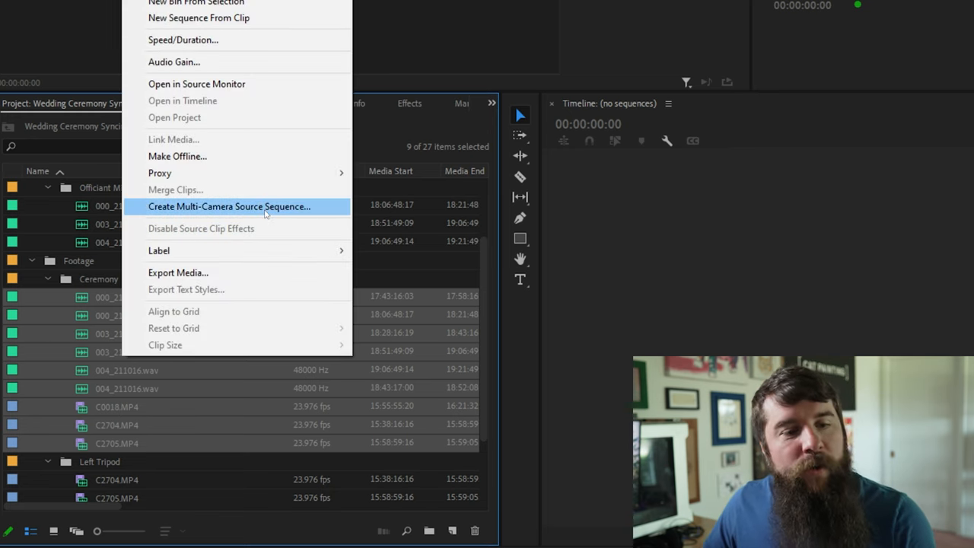
click(228, 206)
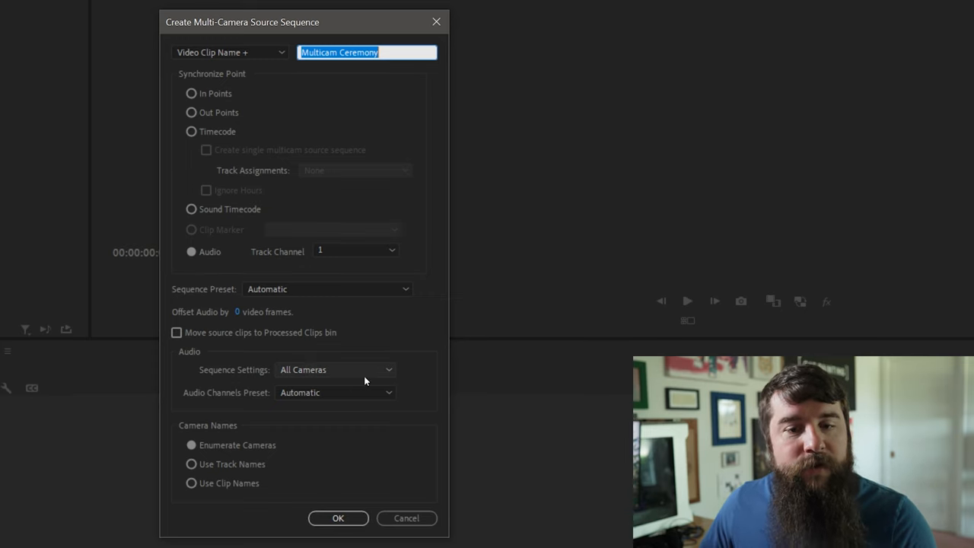
click(335, 370)
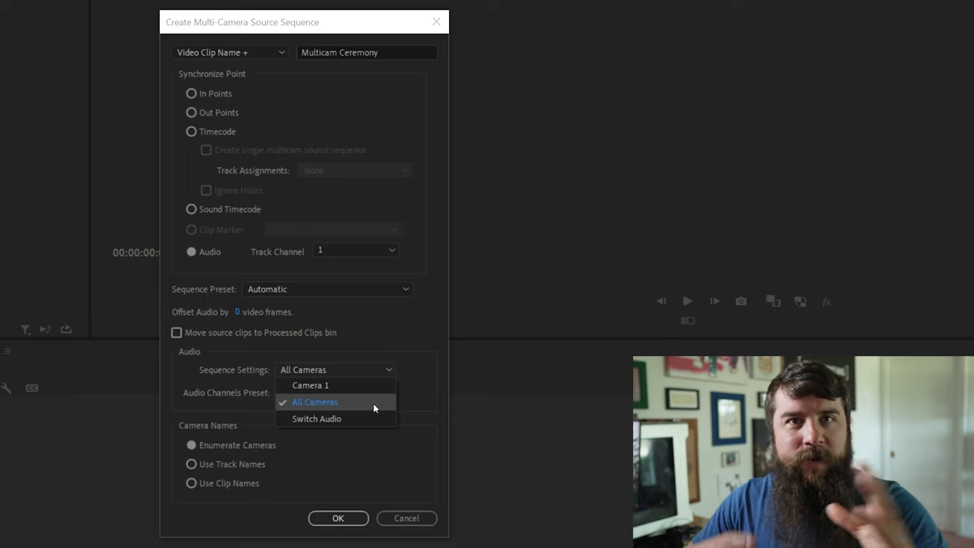
mouse_move(399, 414)
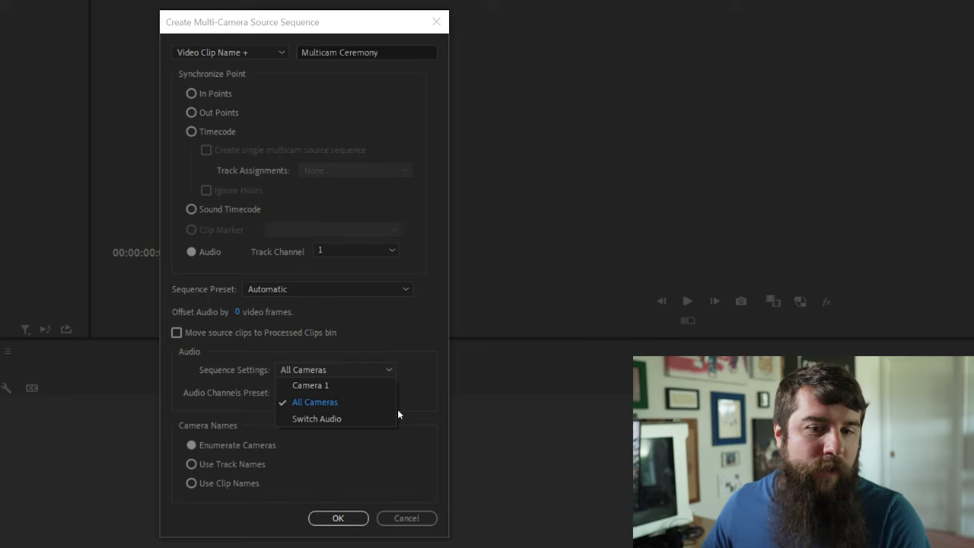
click(315, 401)
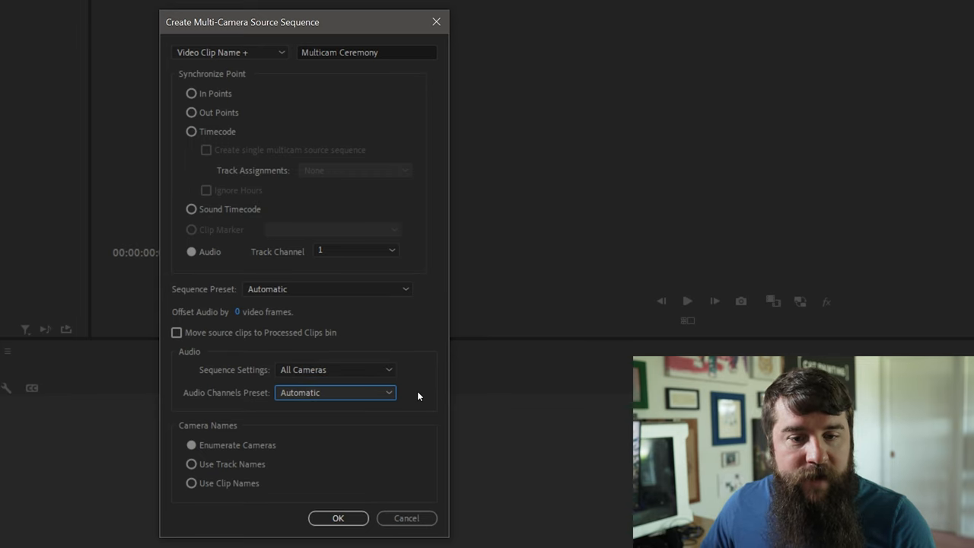
mouse_move(324, 529)
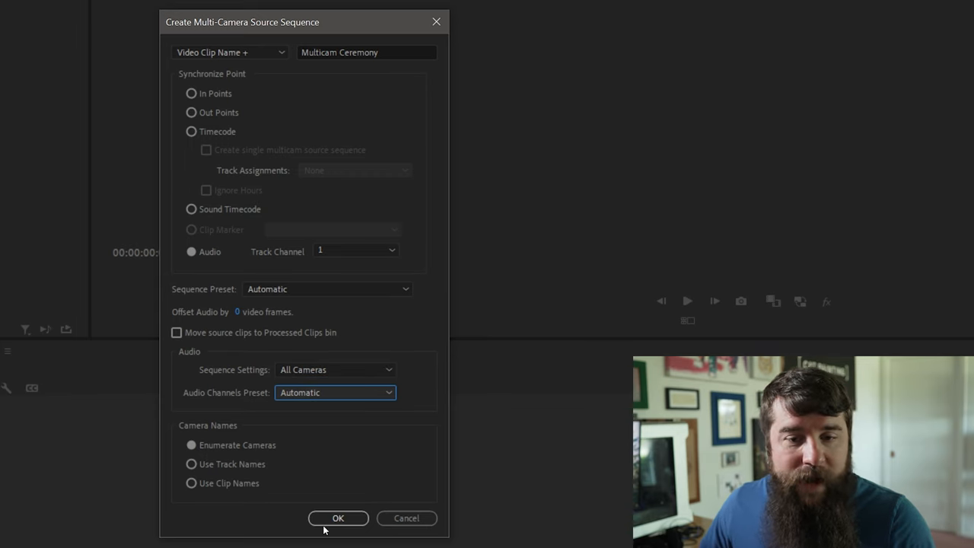
click(339, 519)
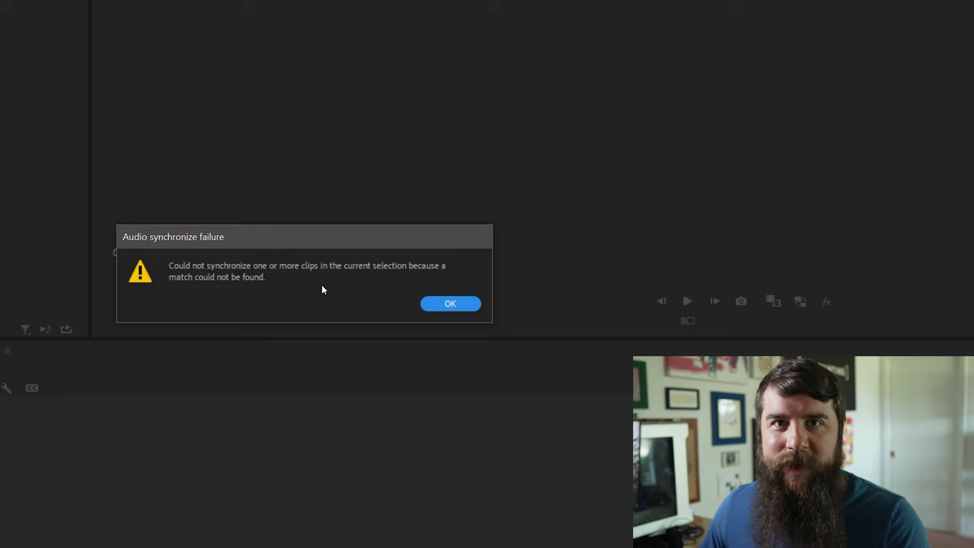
- Dismiss the audio synchronize failure warning
click(451, 304)
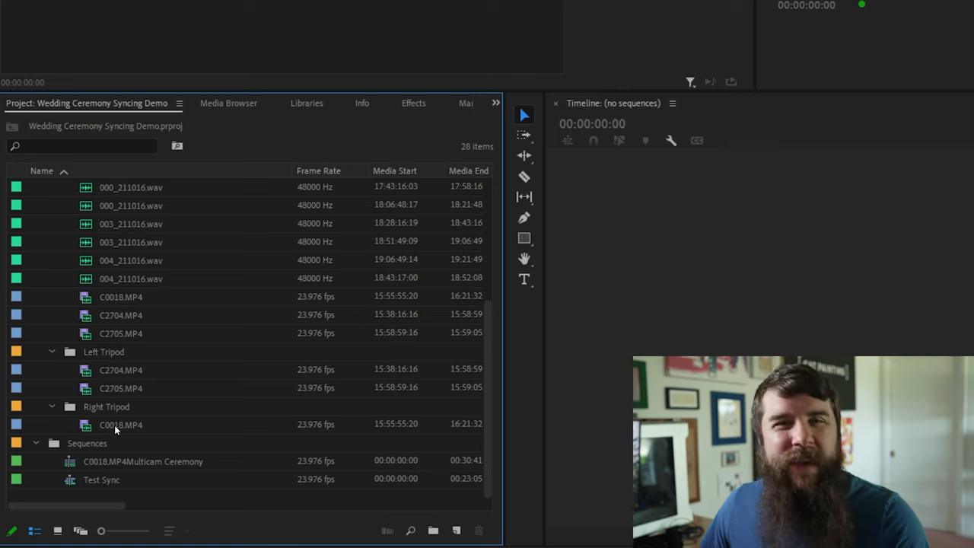
mouse_move(175, 457)
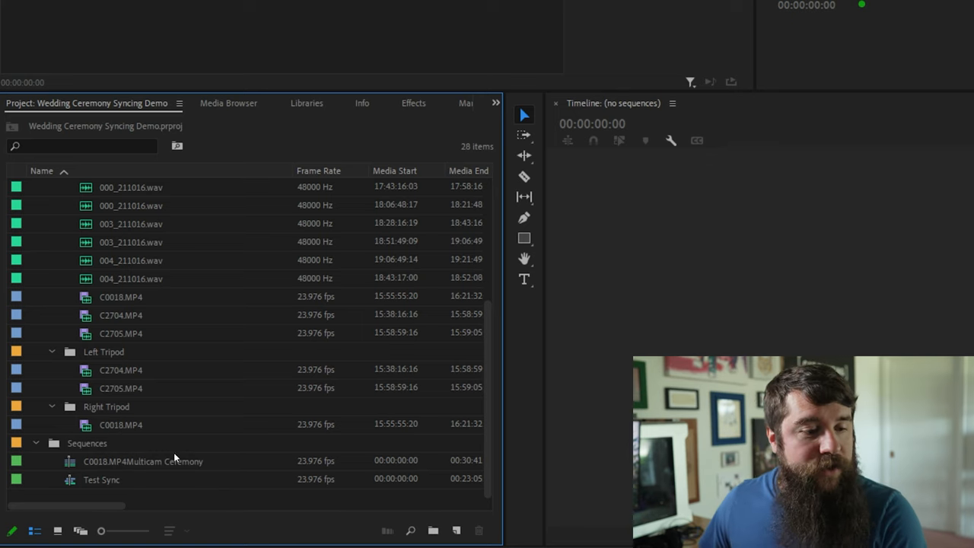
- Add a Custom 3840x2160 23.976 sequence named Ceremony to the Sequences bin
click(80, 443)
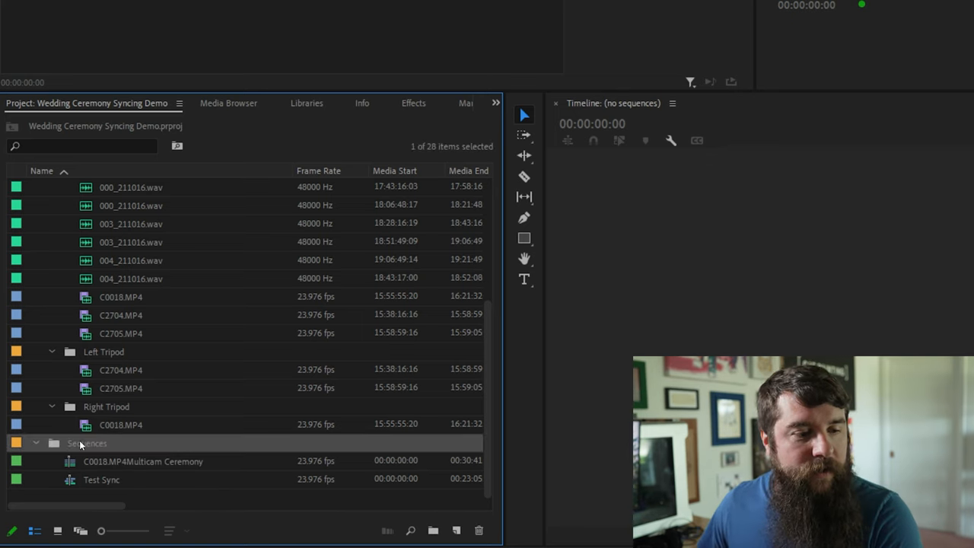
mouse_move(244, 453)
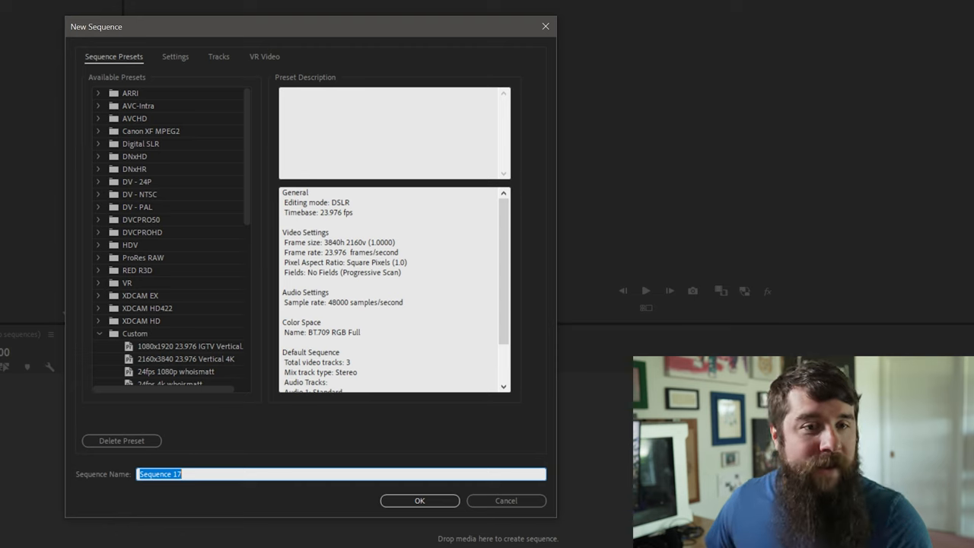
mouse_move(259, 116)
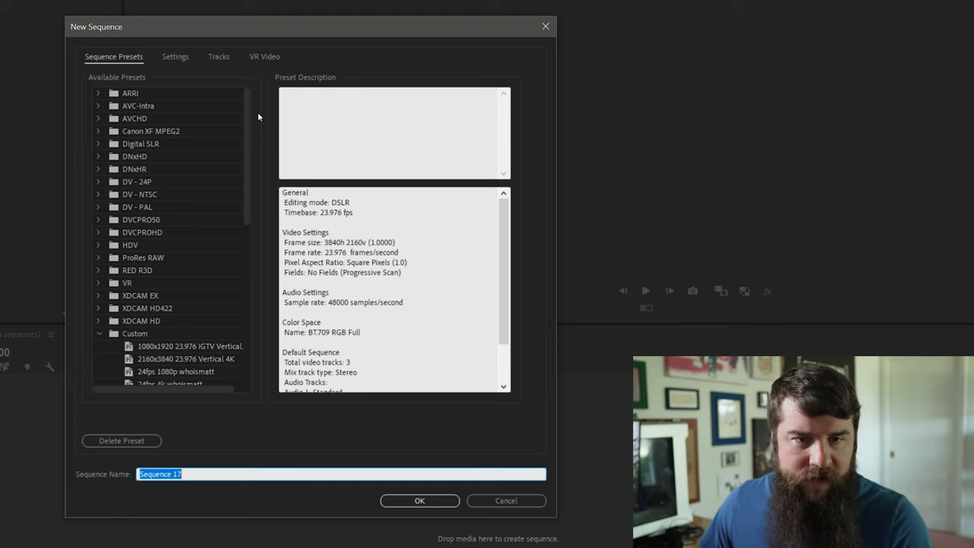
mouse_move(248, 123)
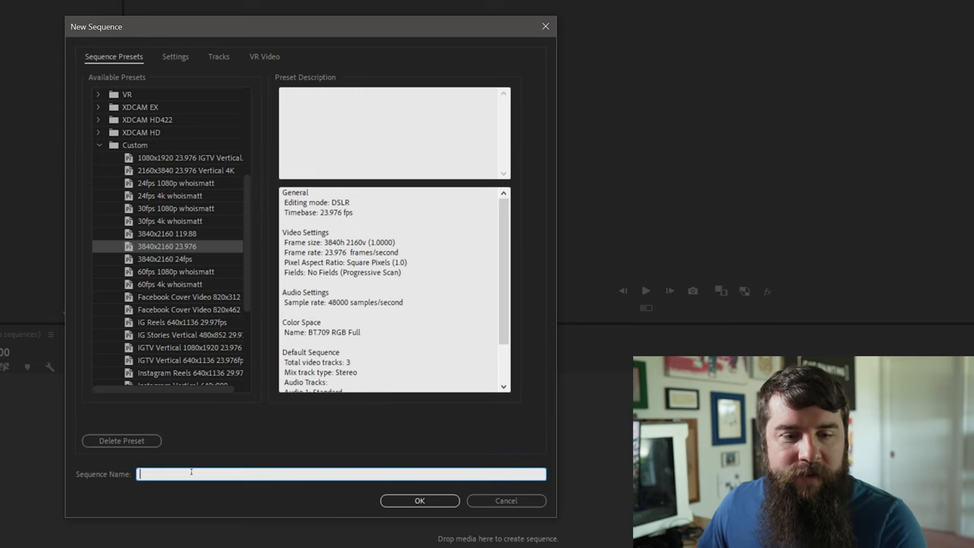
text(Ceremony)
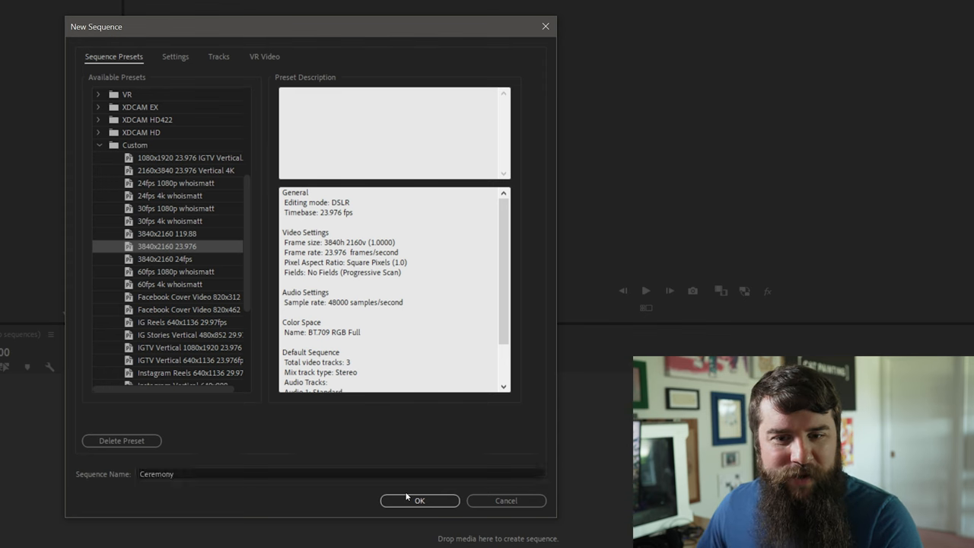
click(419, 501)
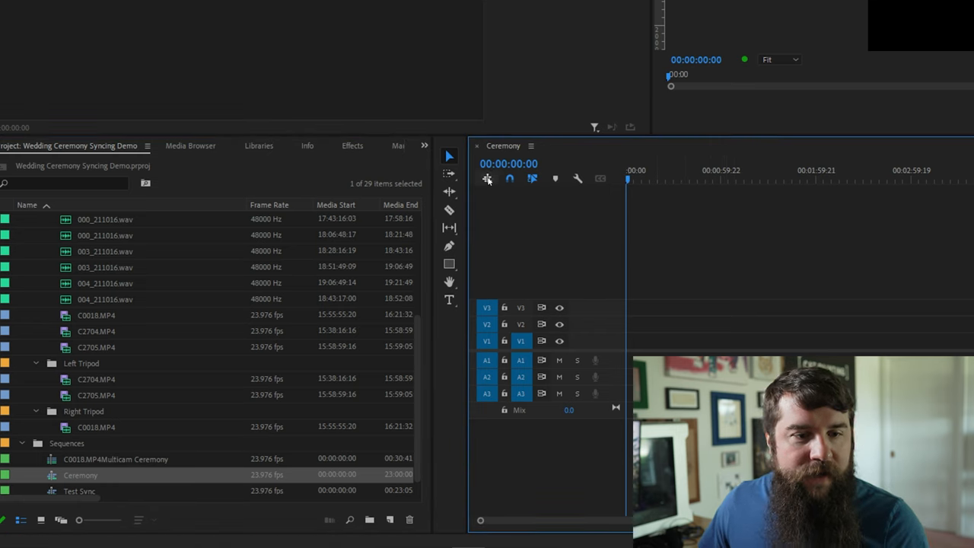
mouse_move(487, 179)
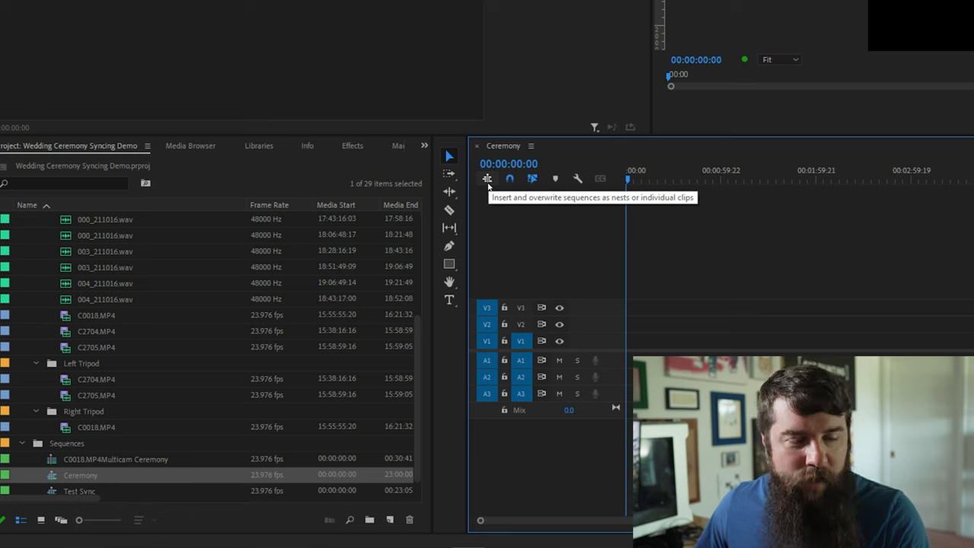
mouse_move(500, 215)
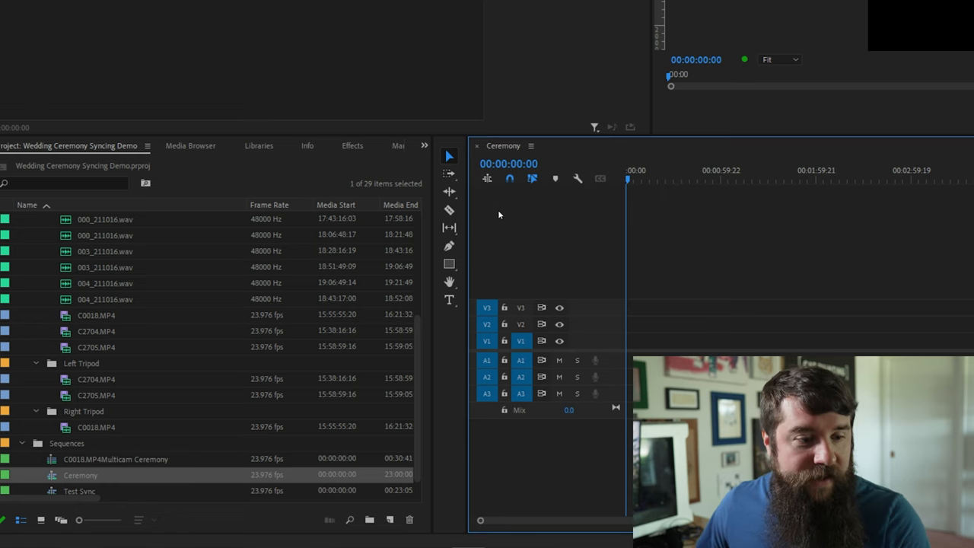
mouse_move(53, 466)
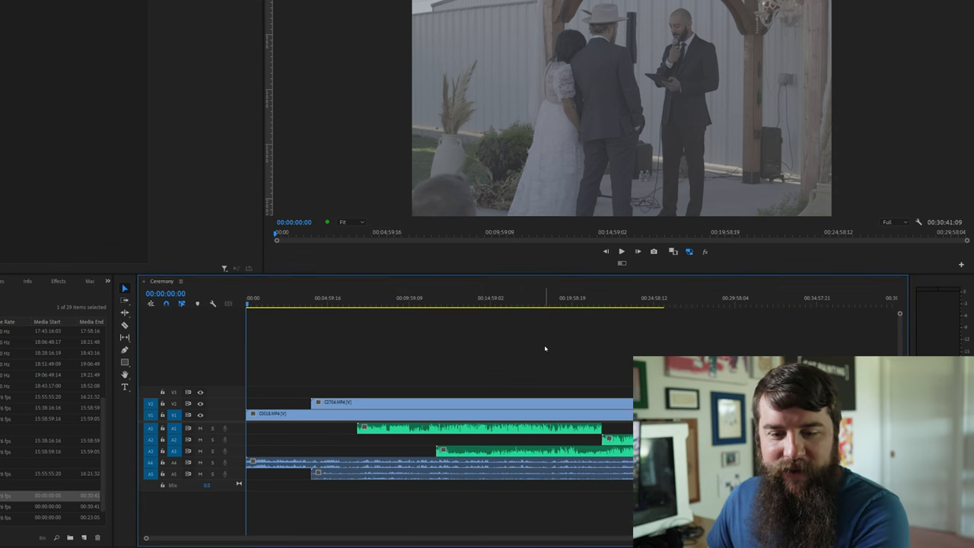
mouse_move(376, 343)
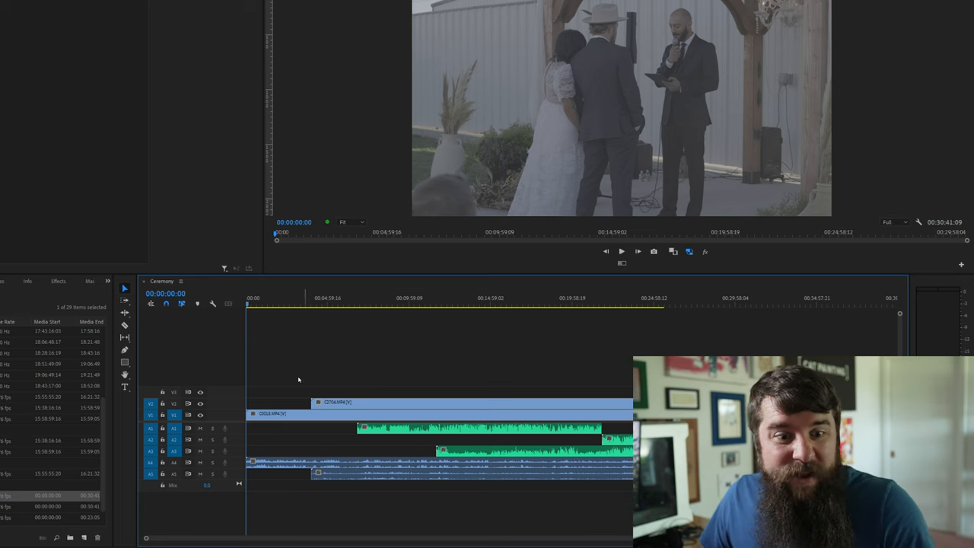
mouse_move(475, 342)
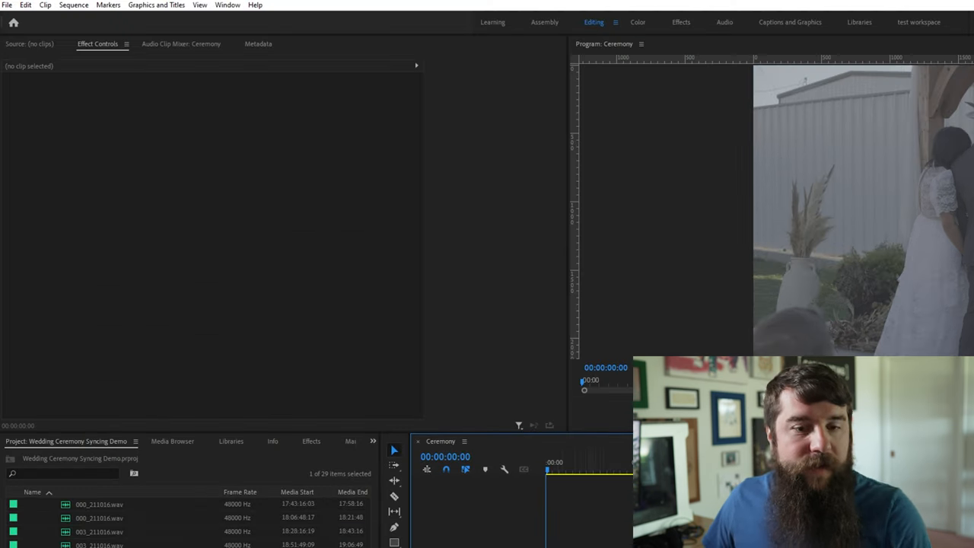
- Simplify the sequence into 'Ceremony - Simplified' with vertical video gaps closed
click(79, 5)
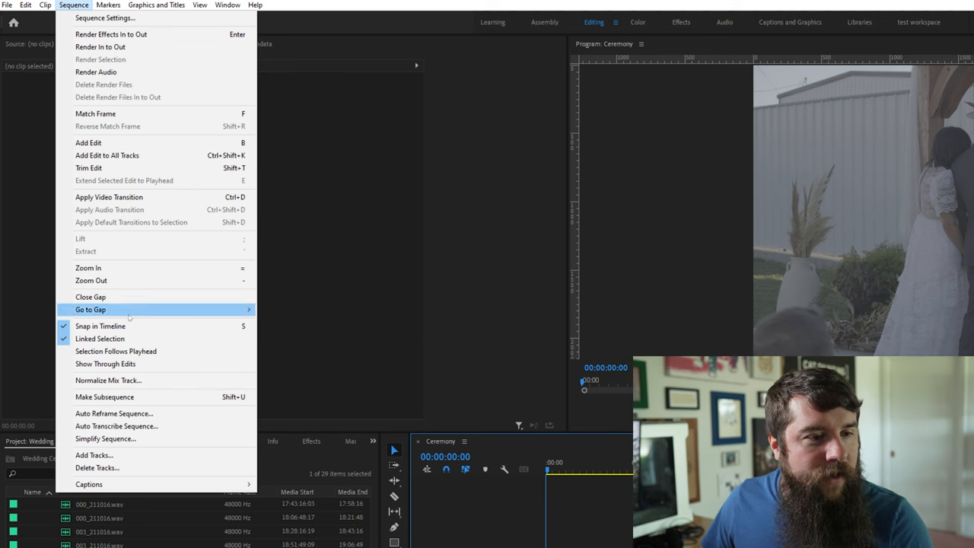
click(105, 438)
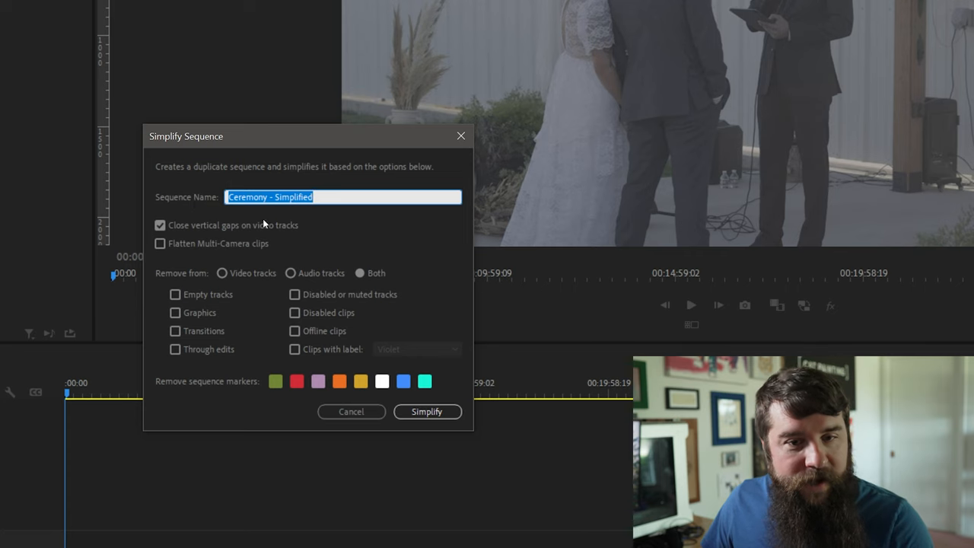
mouse_move(167, 229)
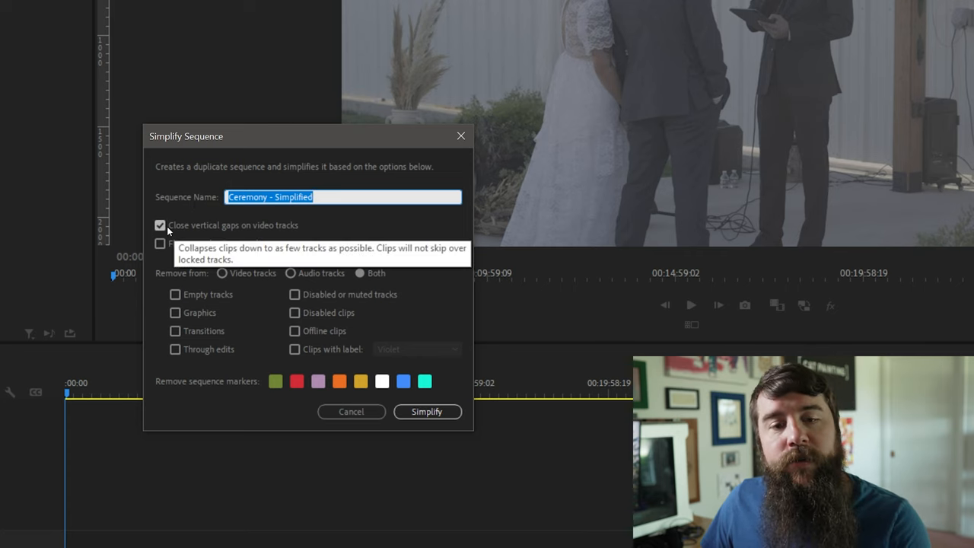
mouse_move(218, 247)
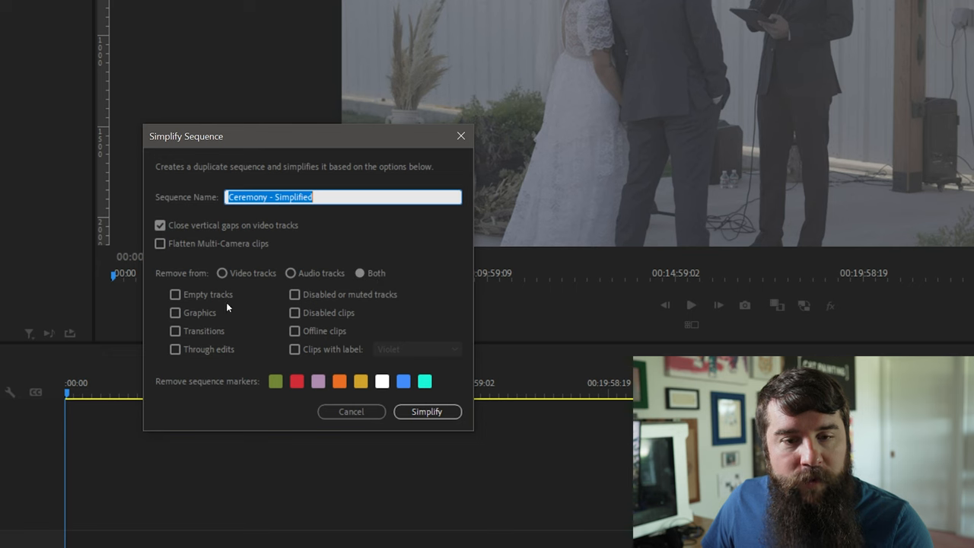
click(427, 412)
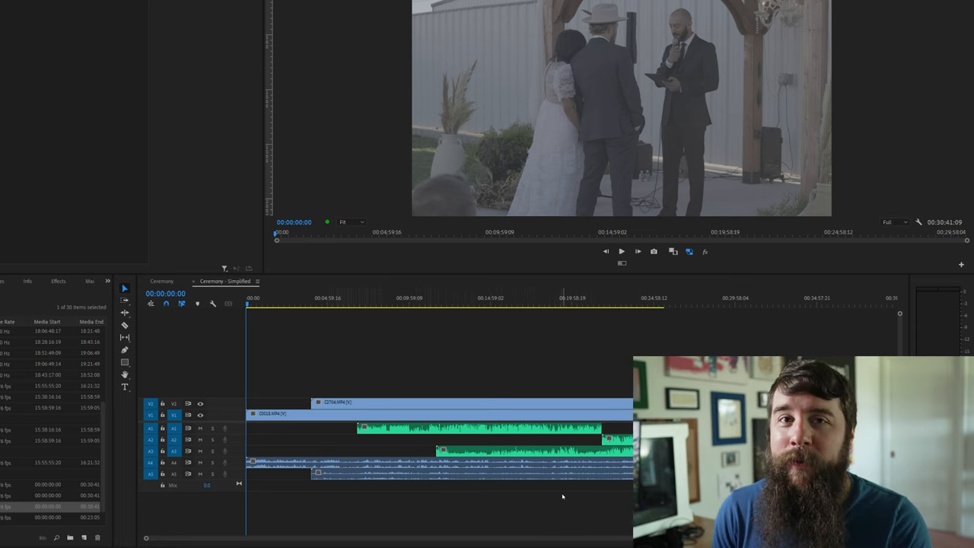
mouse_move(503, 353)
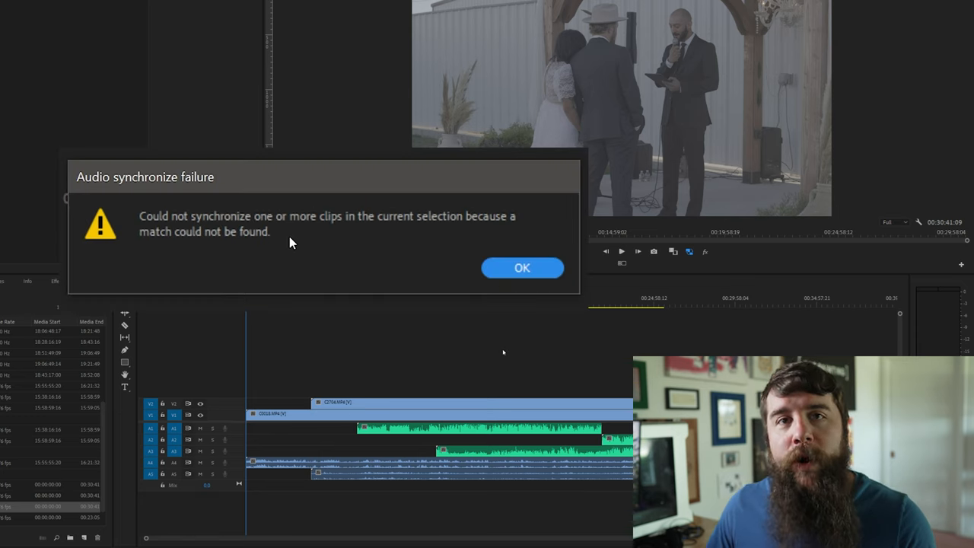
mouse_move(348, 249)
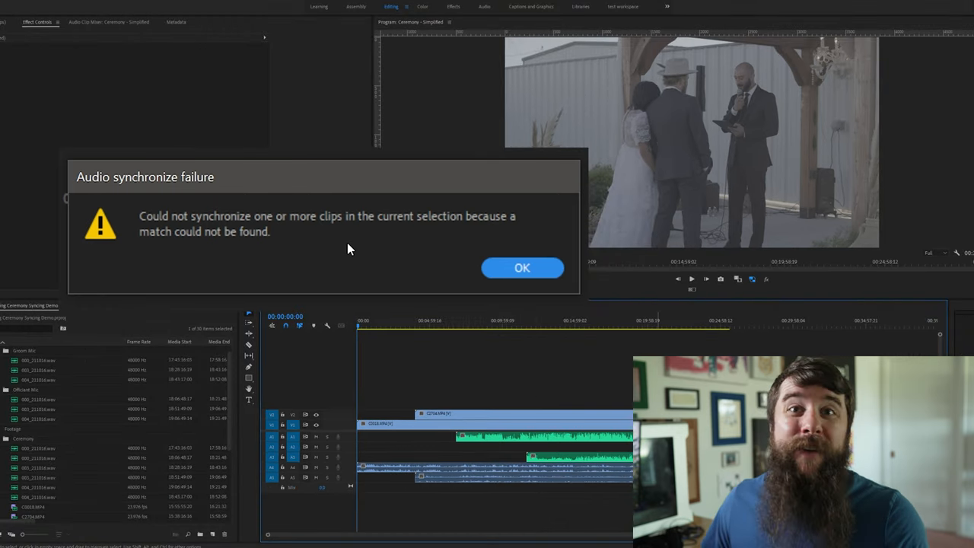
- Dismiss the no-match audio synchronize failure warning
click(522, 268)
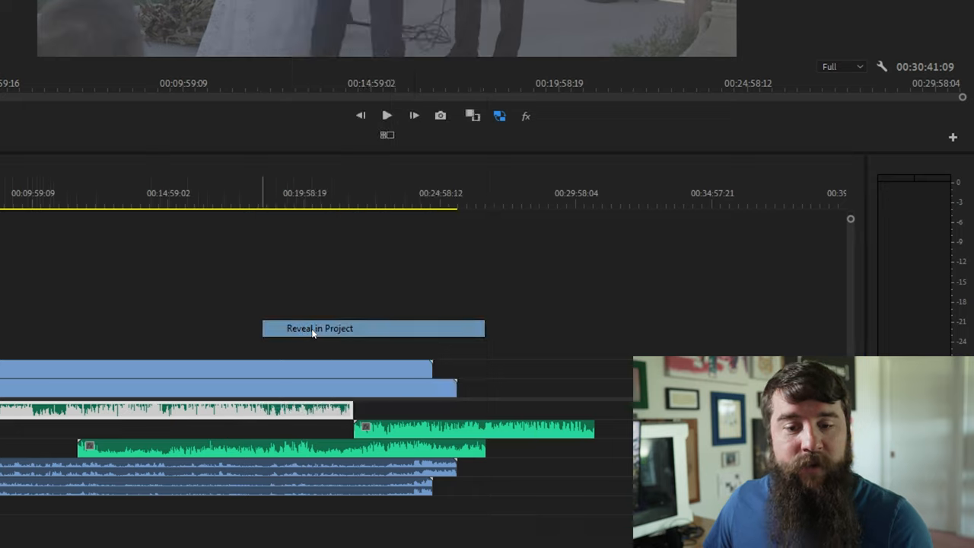
- Reveal both ceremony WAVs in the project and set their channel format to Stereo with R enabled
click(319, 328)
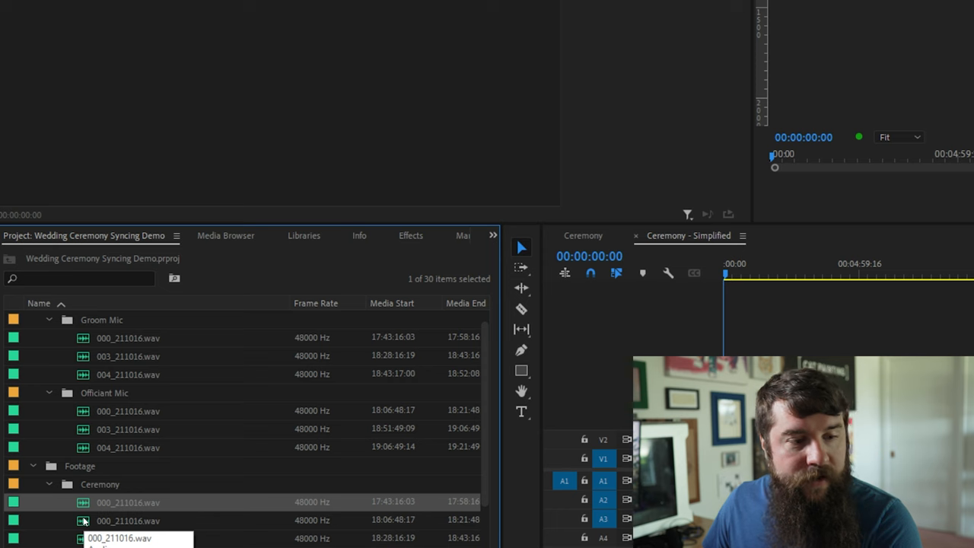
click(125, 521)
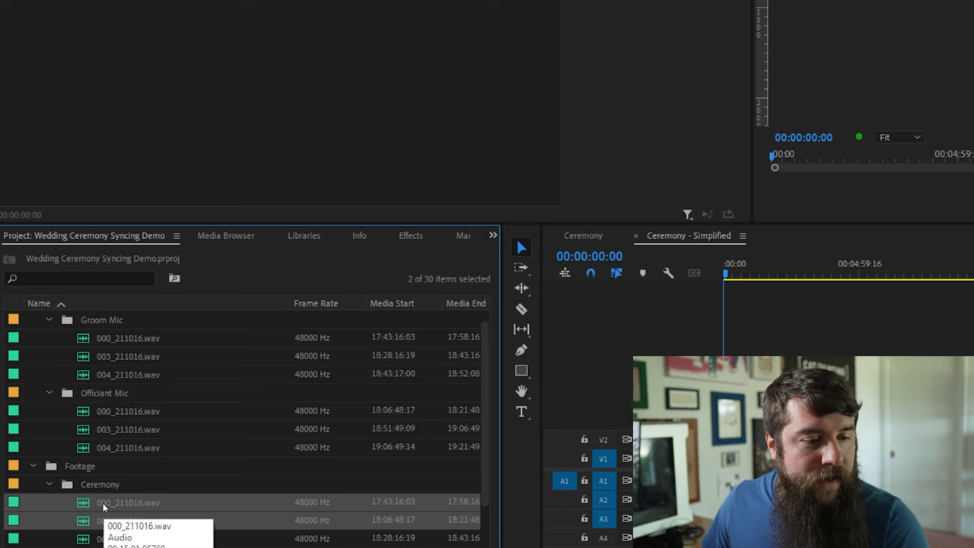
right_click(128, 502)
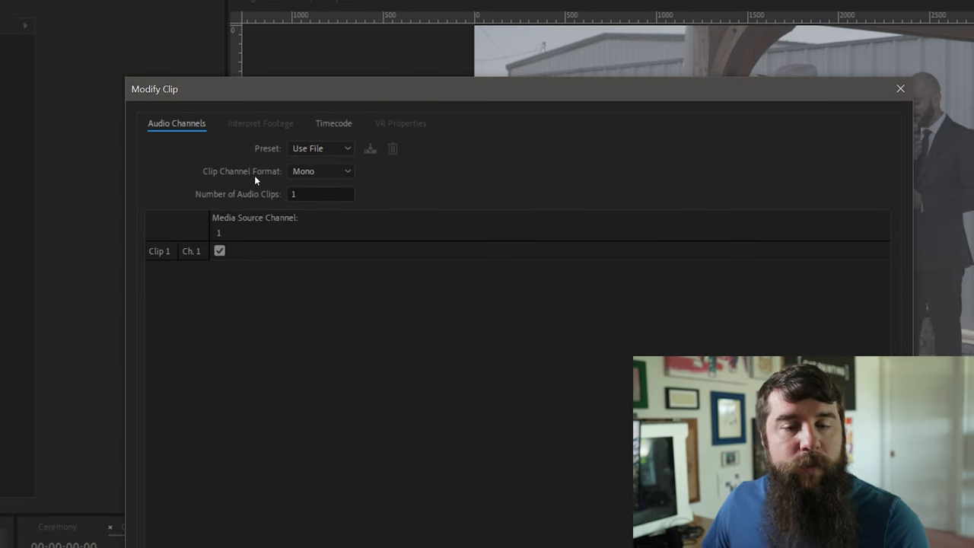
mouse_move(303, 174)
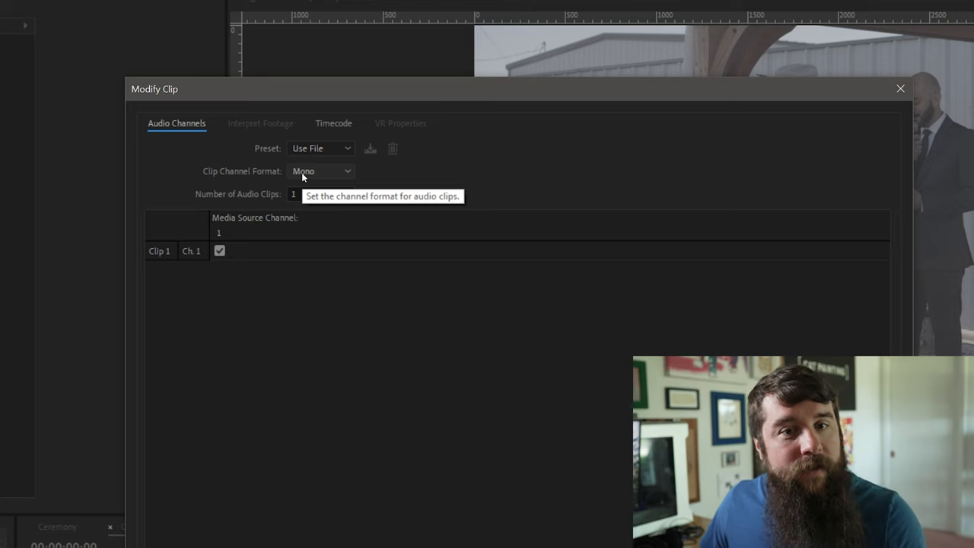
mouse_move(339, 177)
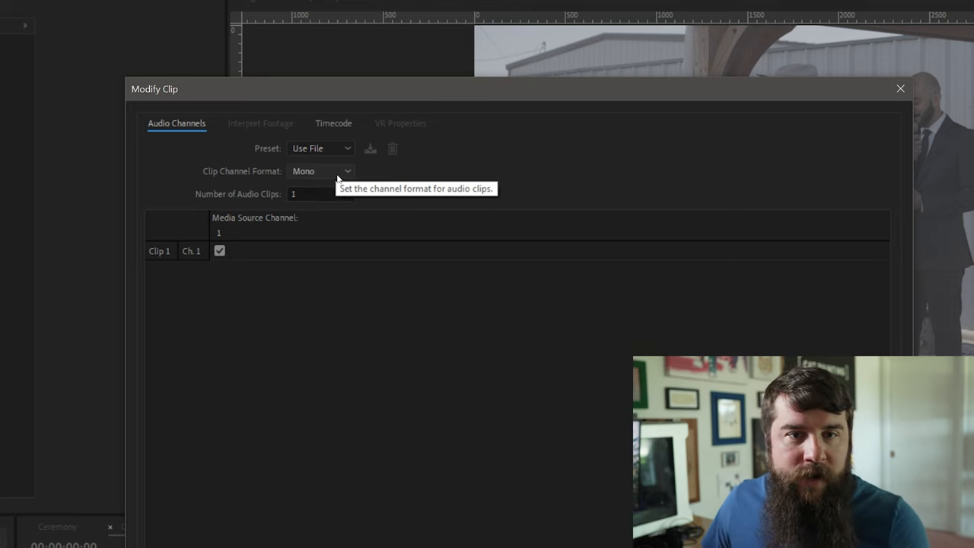
click(320, 170)
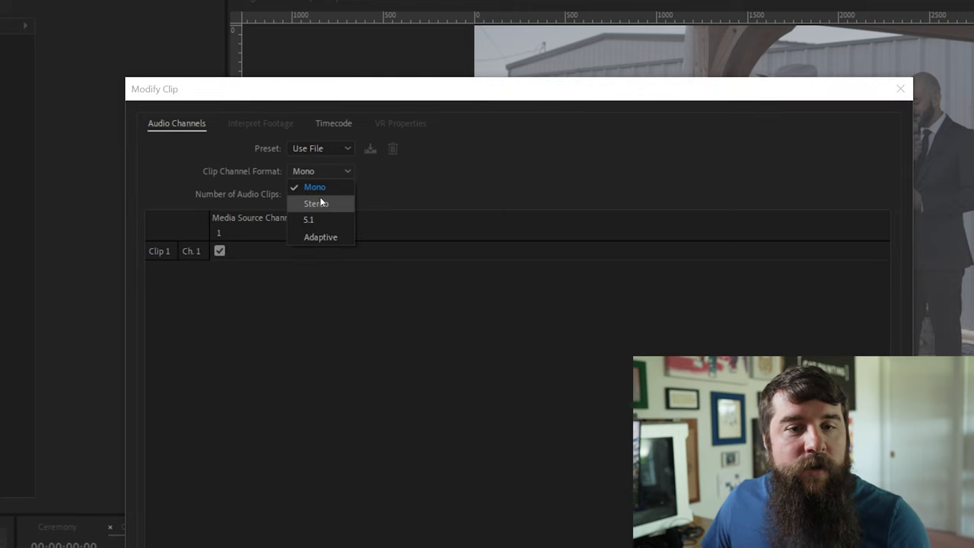
click(318, 203)
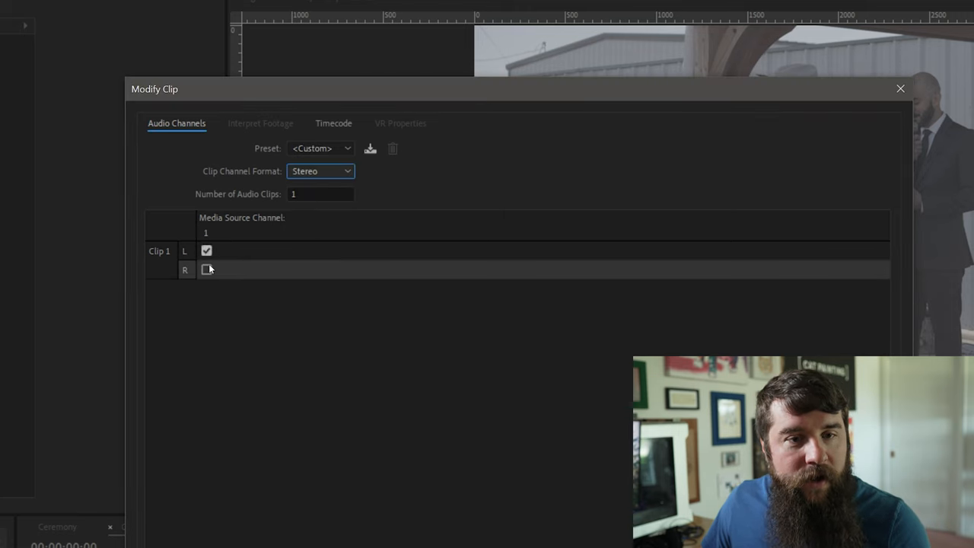
click(900, 89)
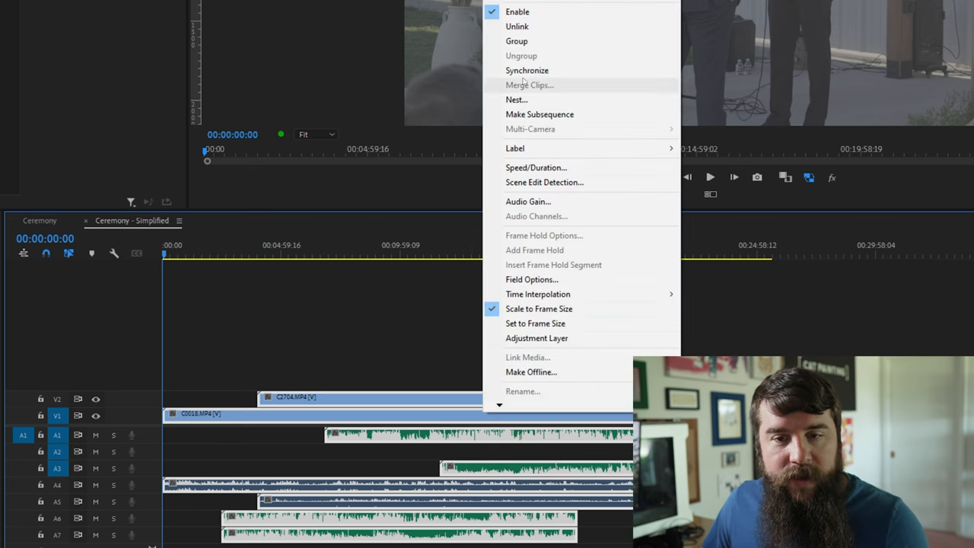
- Synchronize the selected camera and mic timeline clips by their audio
click(528, 70)
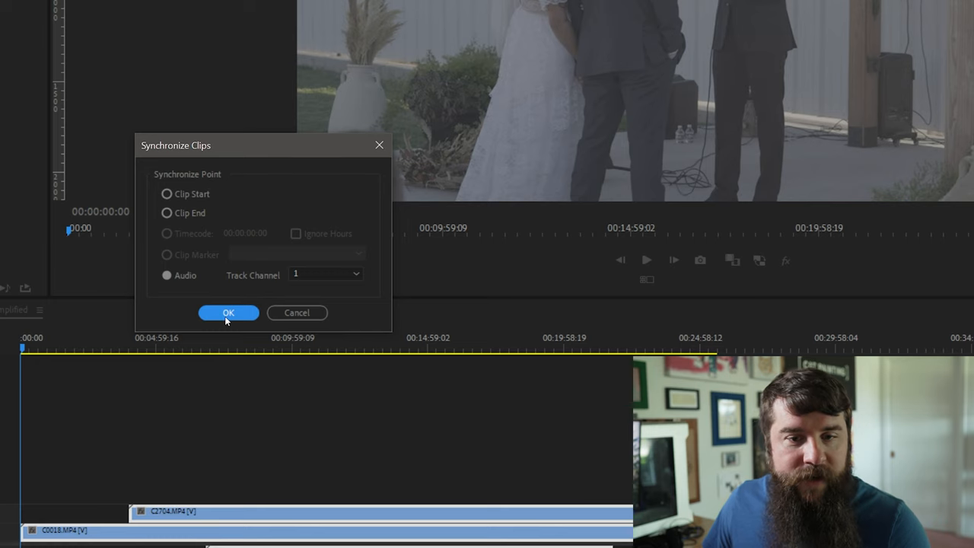
click(228, 313)
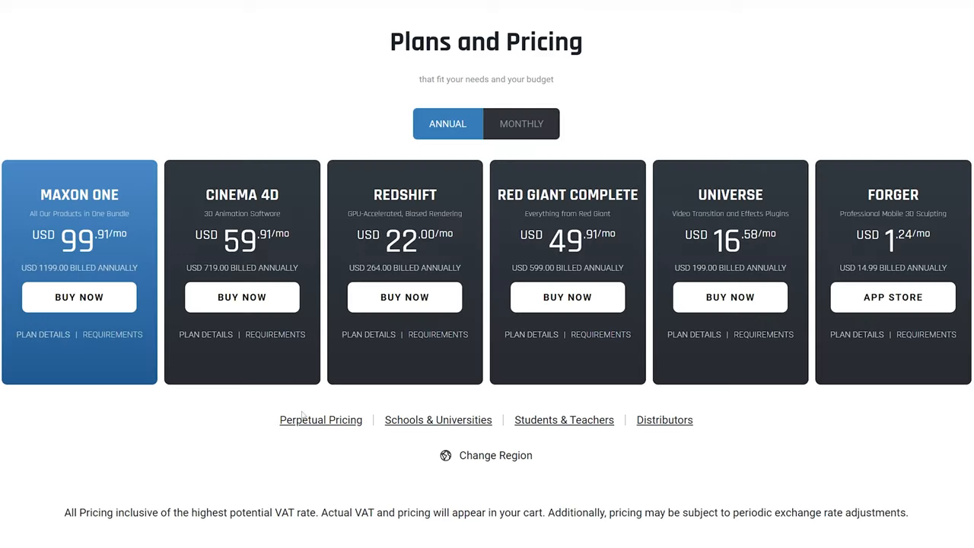
- Show Maxon's Plans and Pricing, pointing at the Red Giant Complete bundle
click(321, 420)
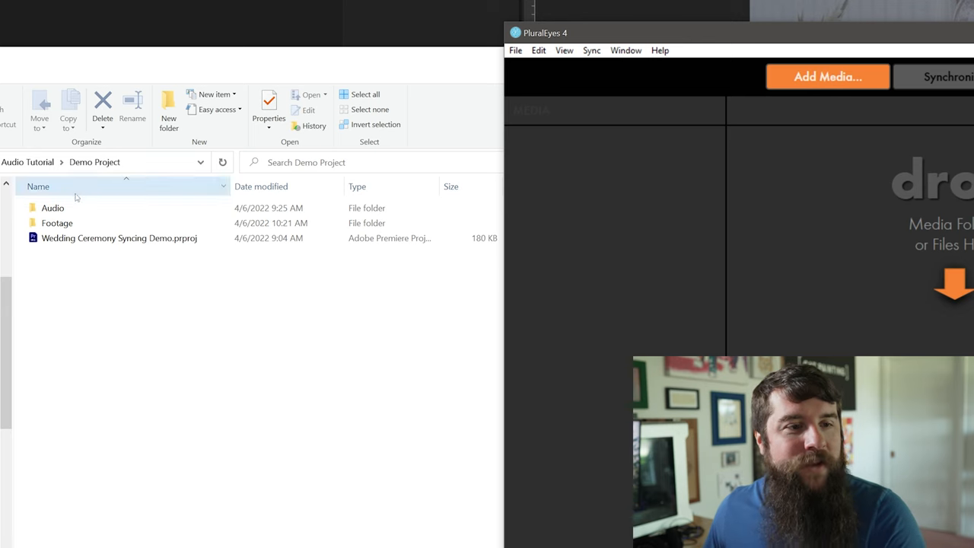
- Add the Officiant Mic WAV recordings from the Audio folder to PluralEyes and synchronize, 8 of 9 clips synced
double_click(53, 207)
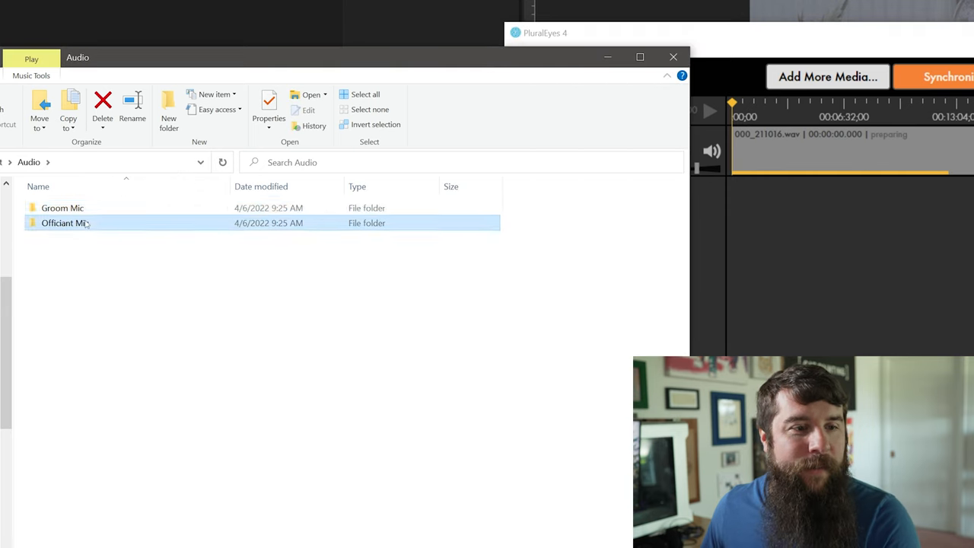
double_click(65, 223)
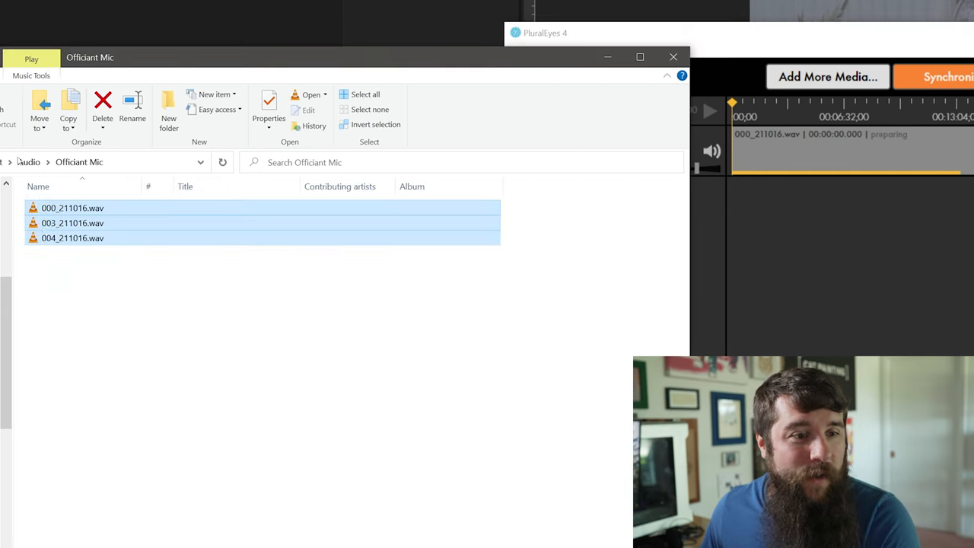
click(28, 162)
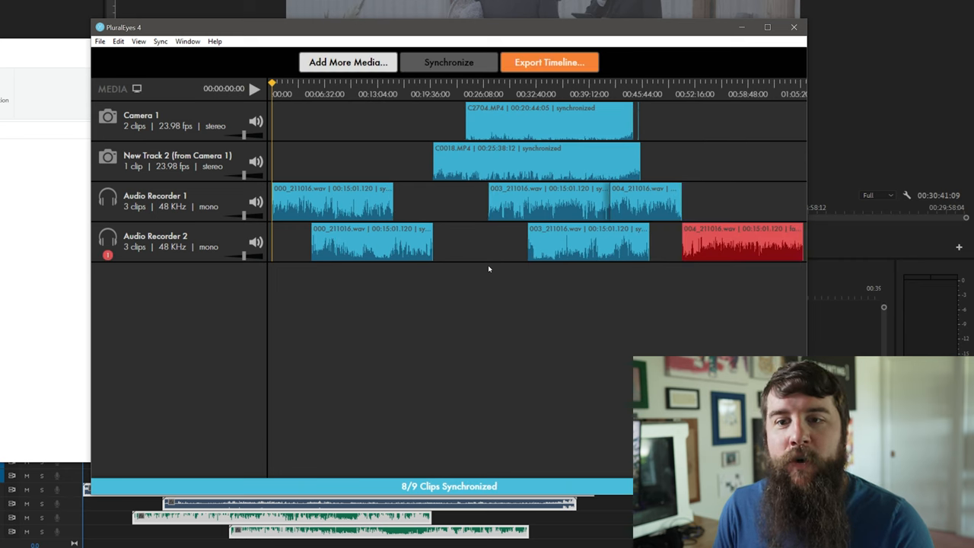
- Export the synced timeline as ceremony.xml in Premiere Pro format to the Pluraleyes folder
click(549, 62)
text(ceremony)
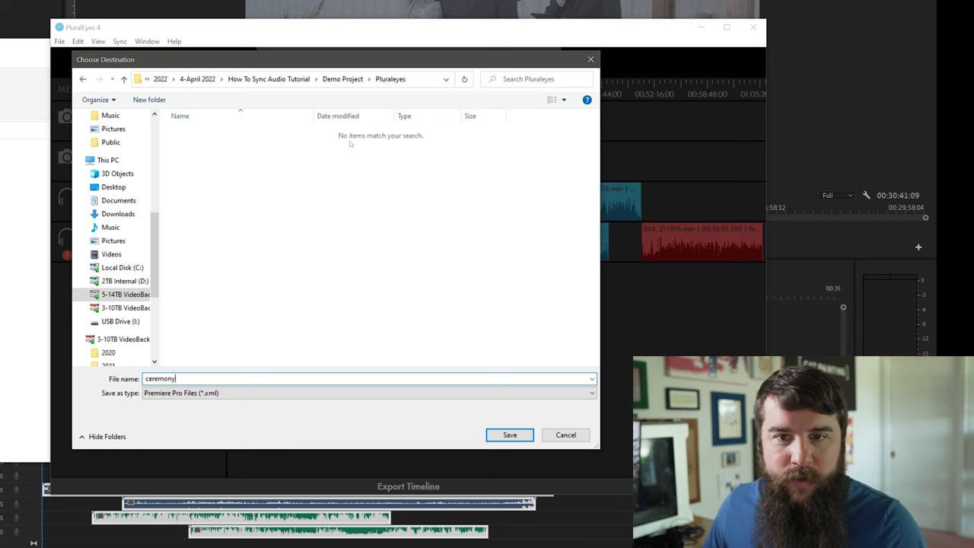
click(509, 435)
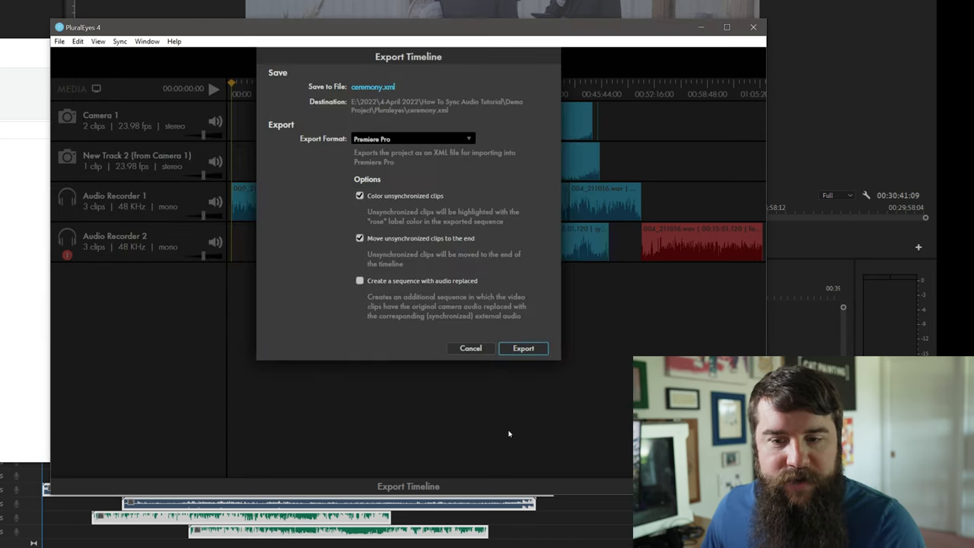
click(523, 347)
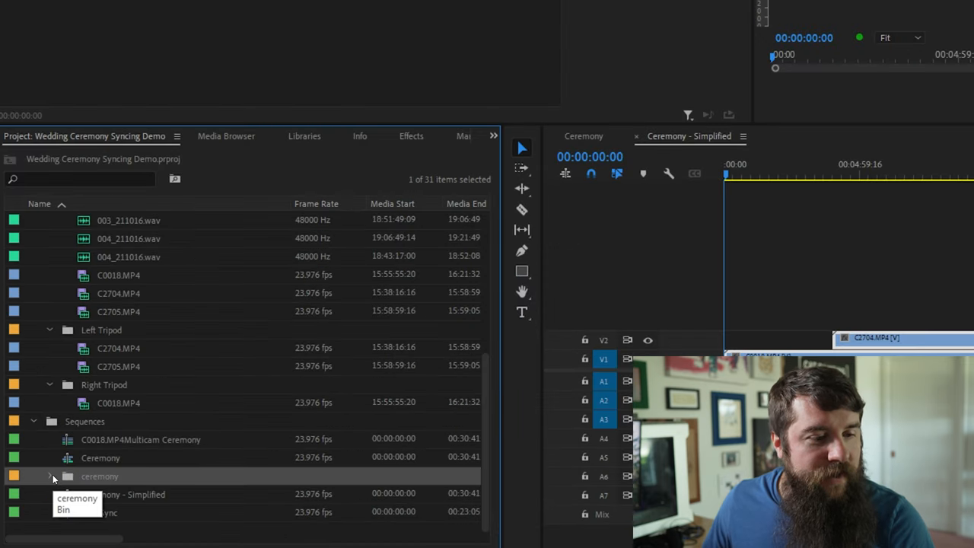
- Open Synced Sequence from the ceremony bin and move the playhead to about nine and a half minutes
click(51, 475)
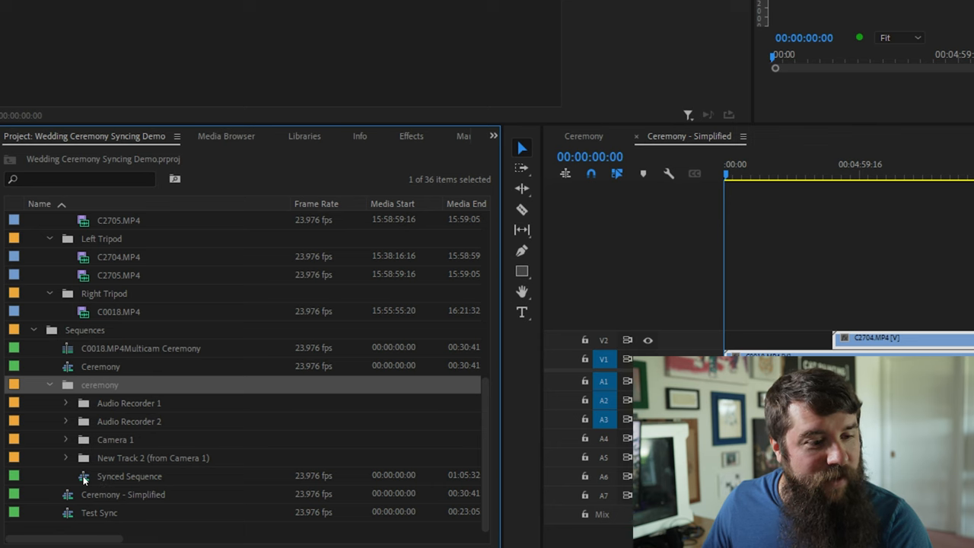
double_click(130, 476)
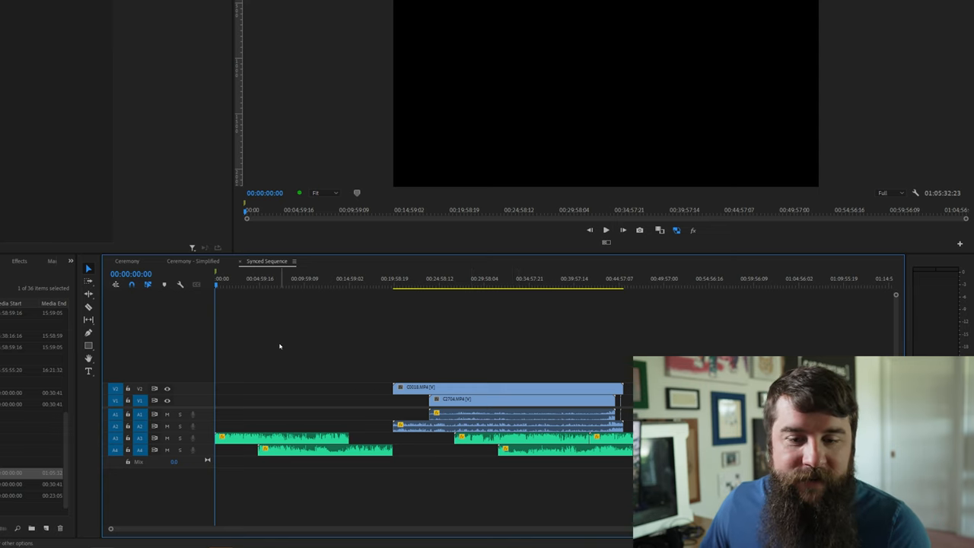
click(301, 279)
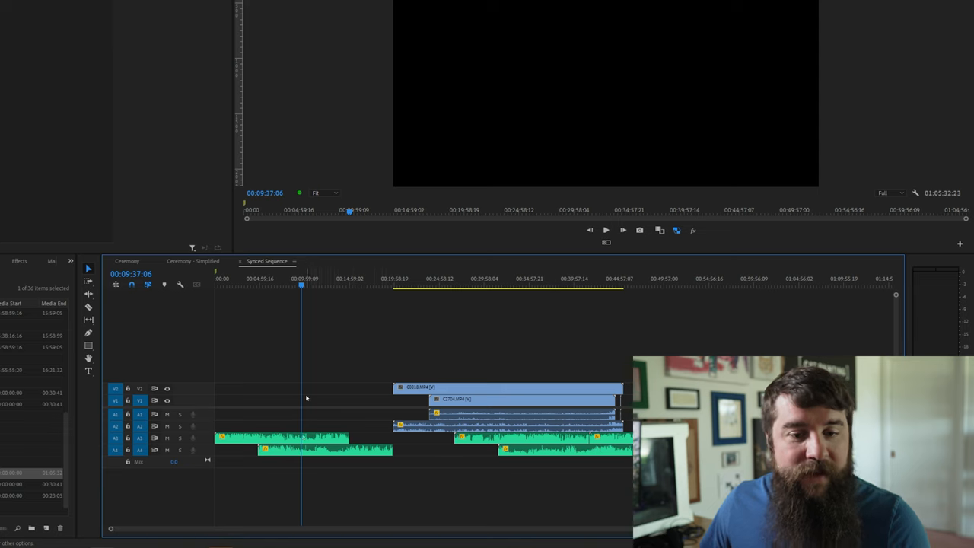
mouse_move(317, 320)
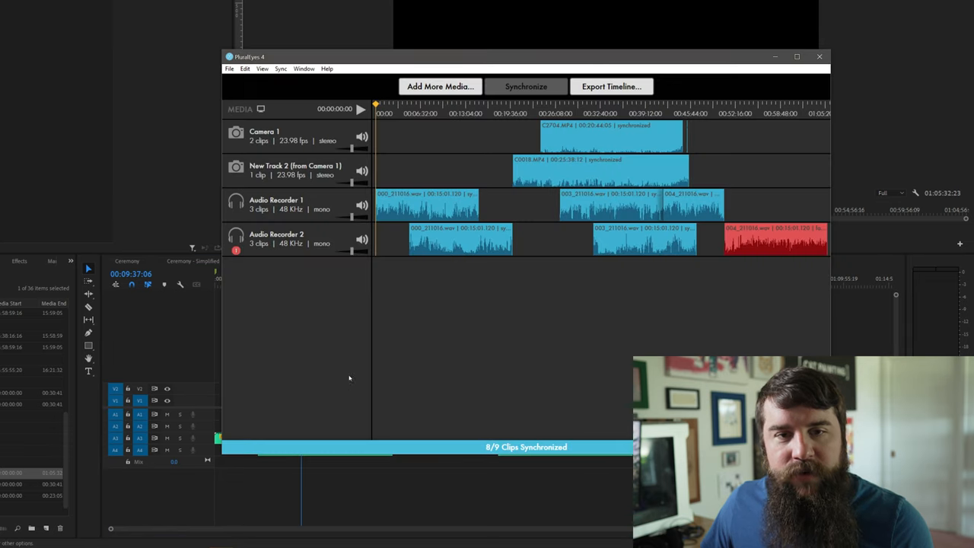
mouse_move(771, 242)
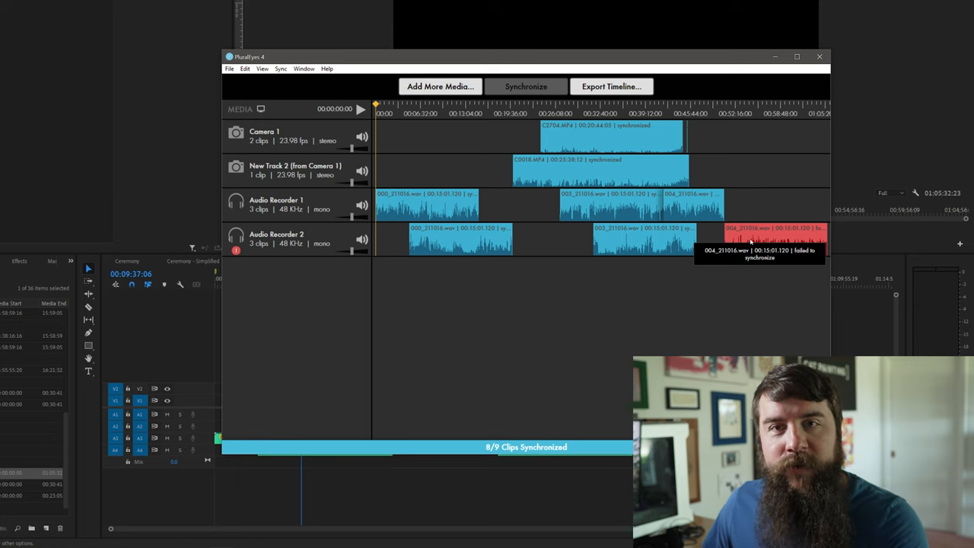
mouse_move(766, 151)
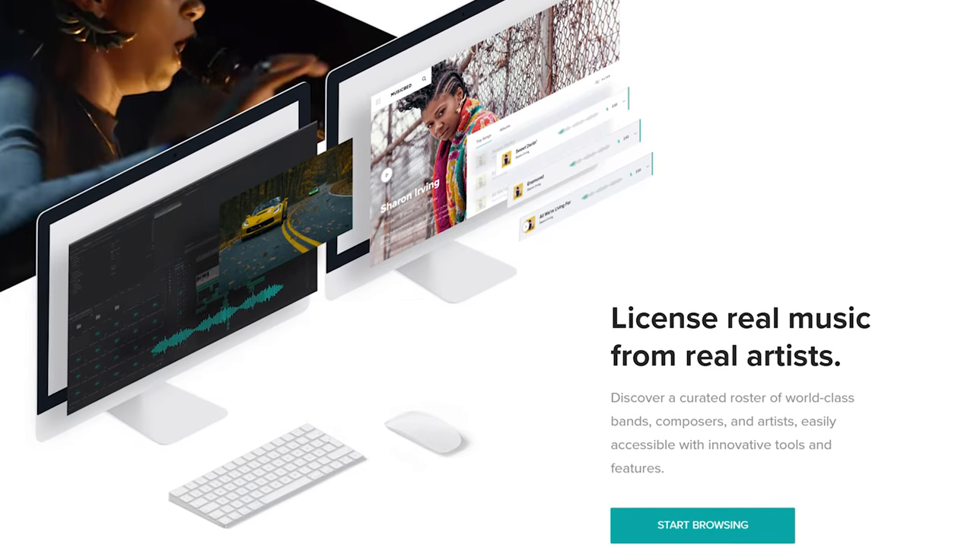
- Start browsing the Musicbed catalogue of licensable music from the homepage
scroll(down, 3)
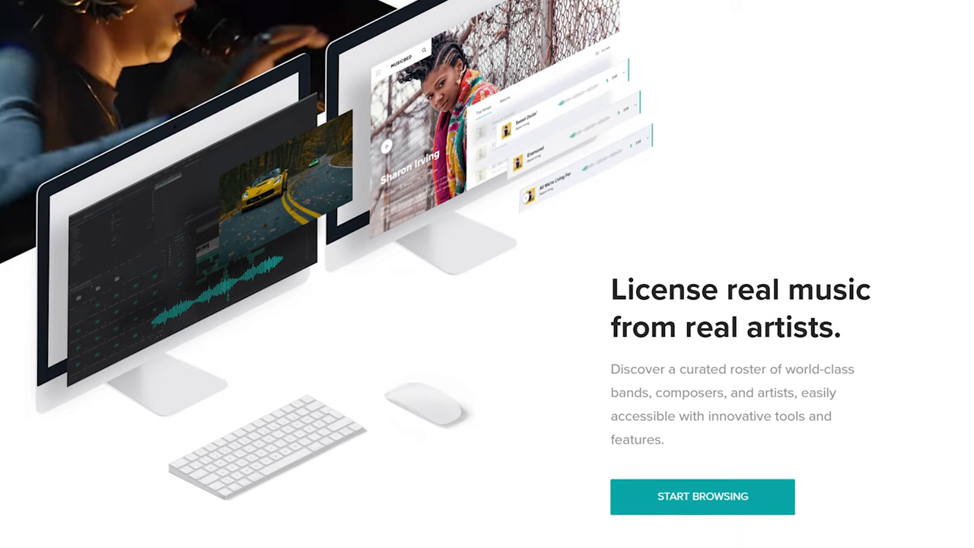
scroll(down, 3)
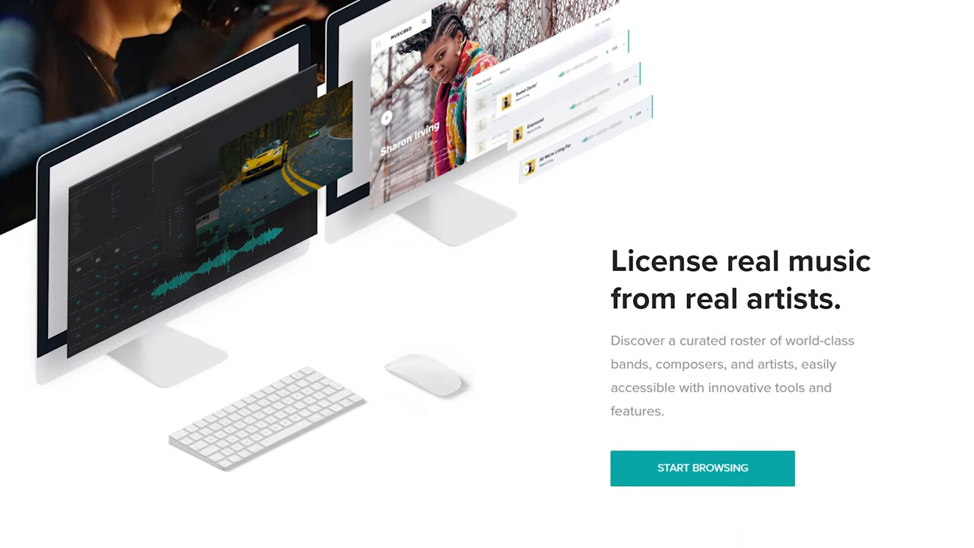
click(703, 467)
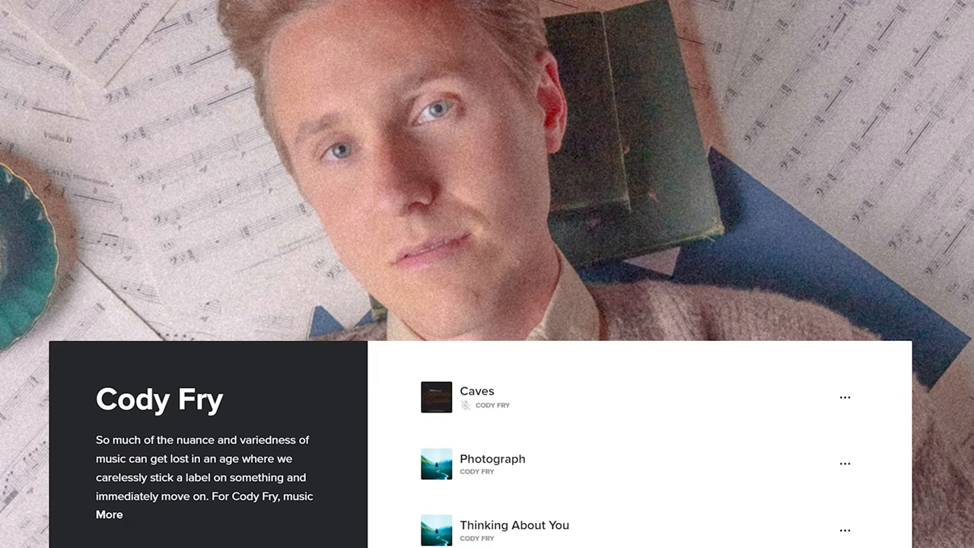
scroll(down, 3)
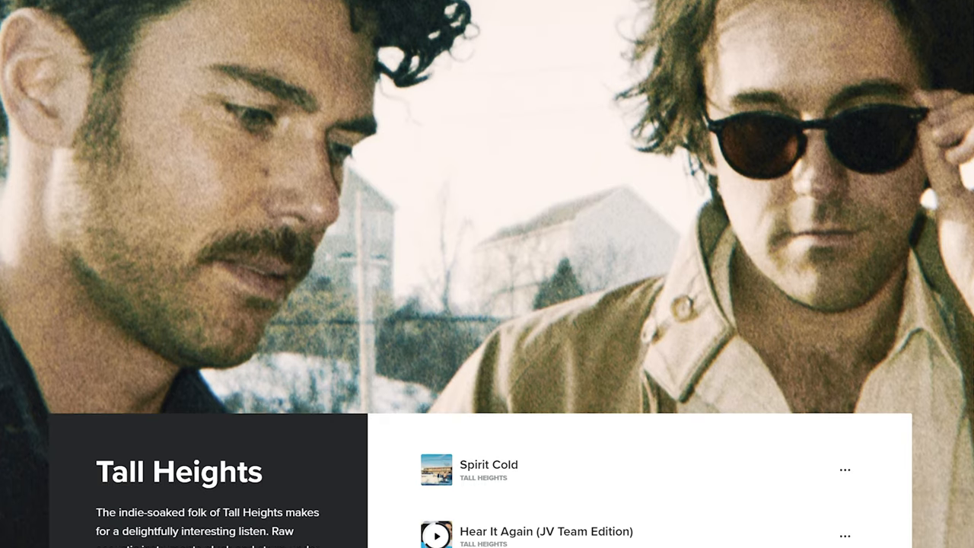
- Visit artist pages such as Cody Fry and Tall Heights, then reach the Free Song Search request form
click(437, 535)
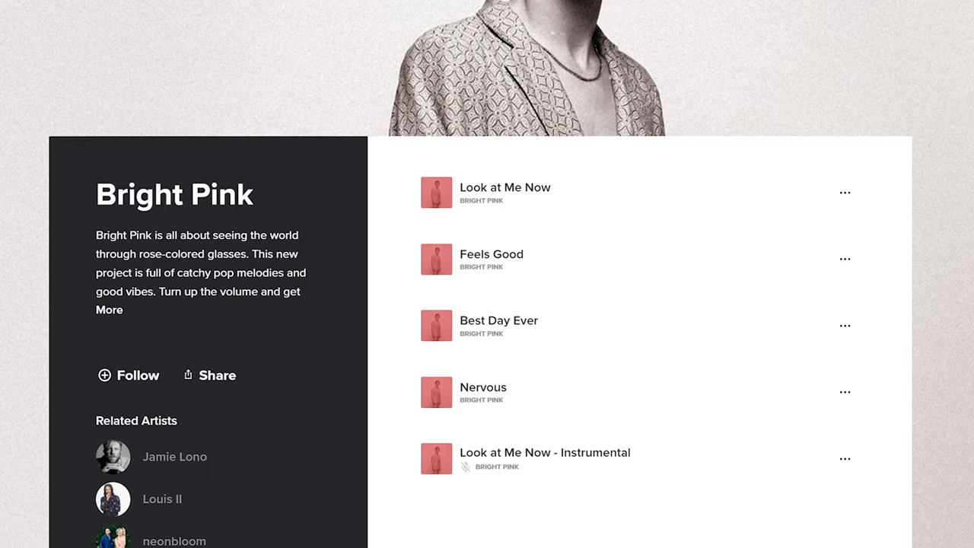
scroll(down, 3)
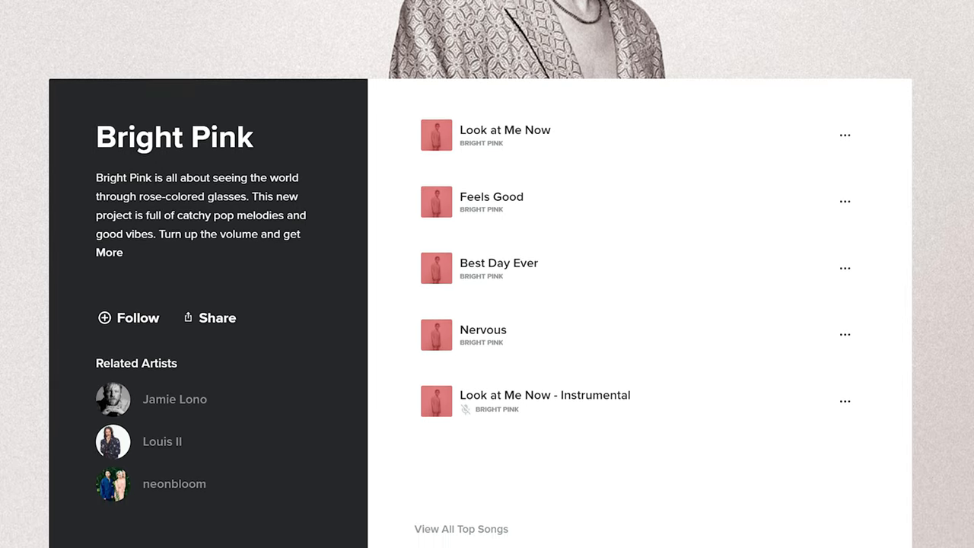
click(499, 262)
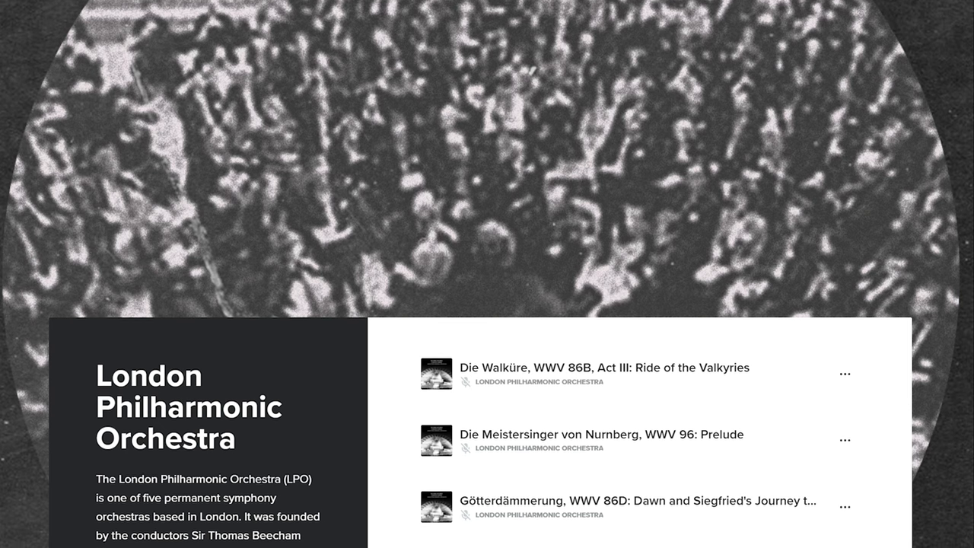
scroll(down, 3)
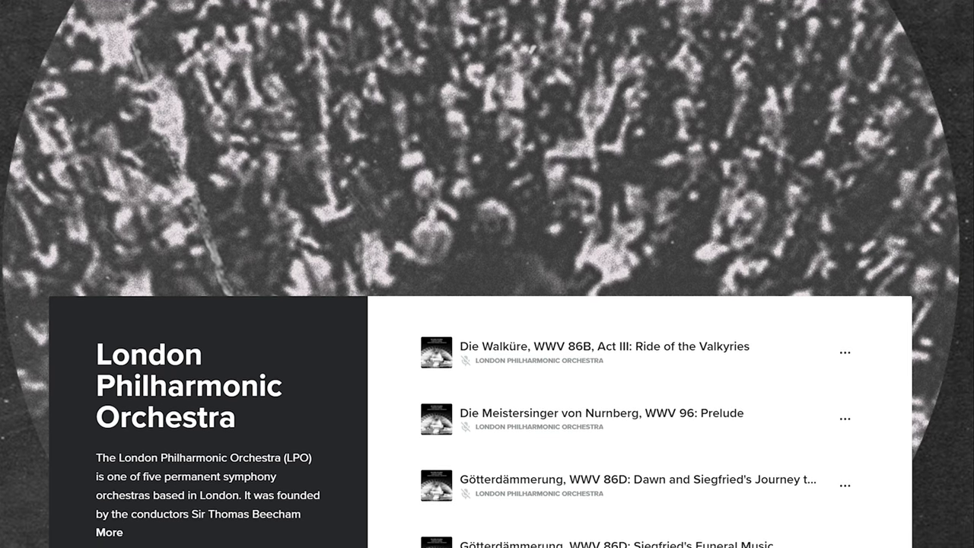
scroll(down, 3)
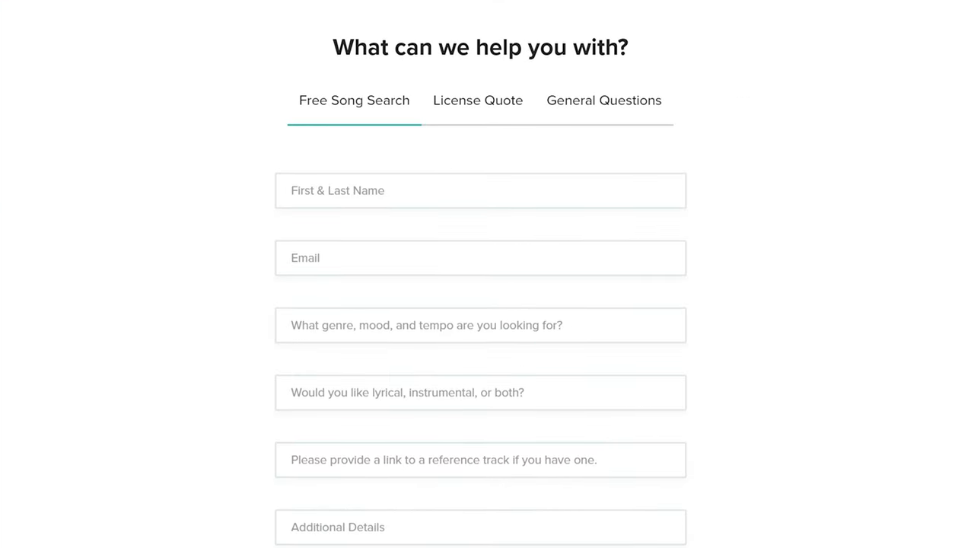
- Scroll past the song request form and the wedding film project's song list to the Songs catalogue with Key filters
scroll(down, 3)
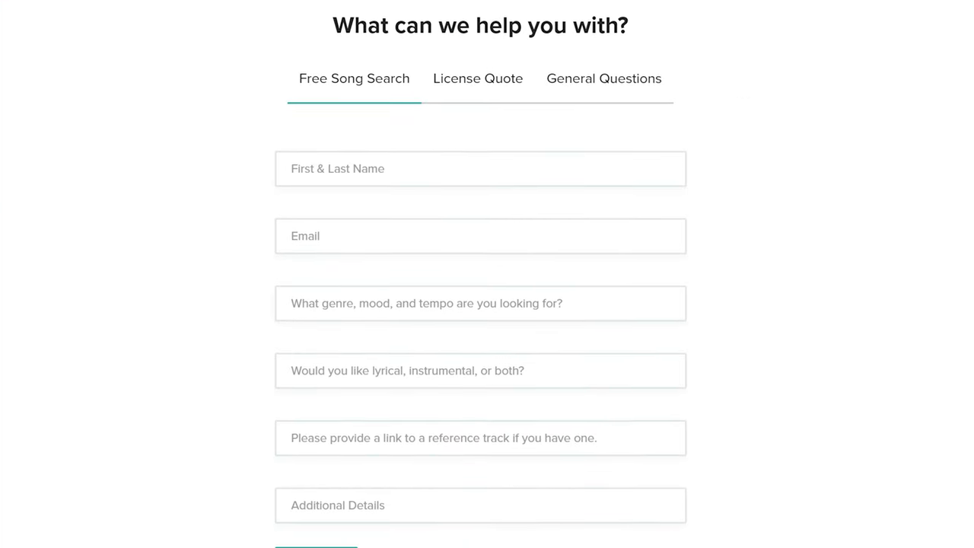
scroll(down, 3)
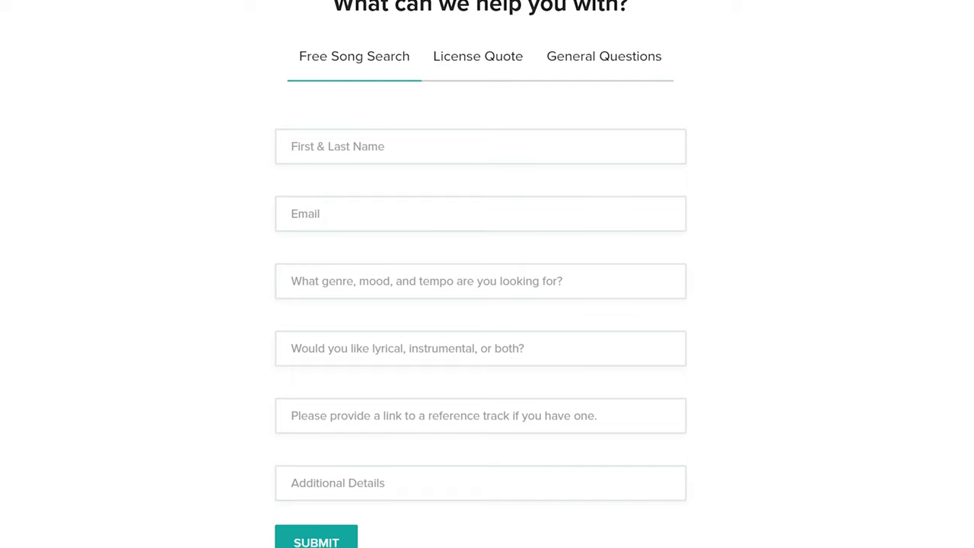
scroll(down, 3)
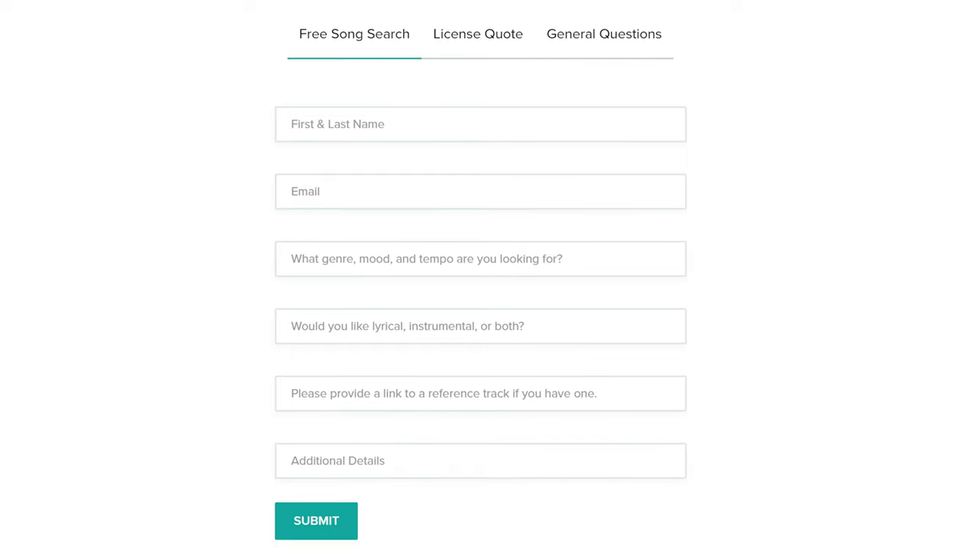
scroll(down, 3)
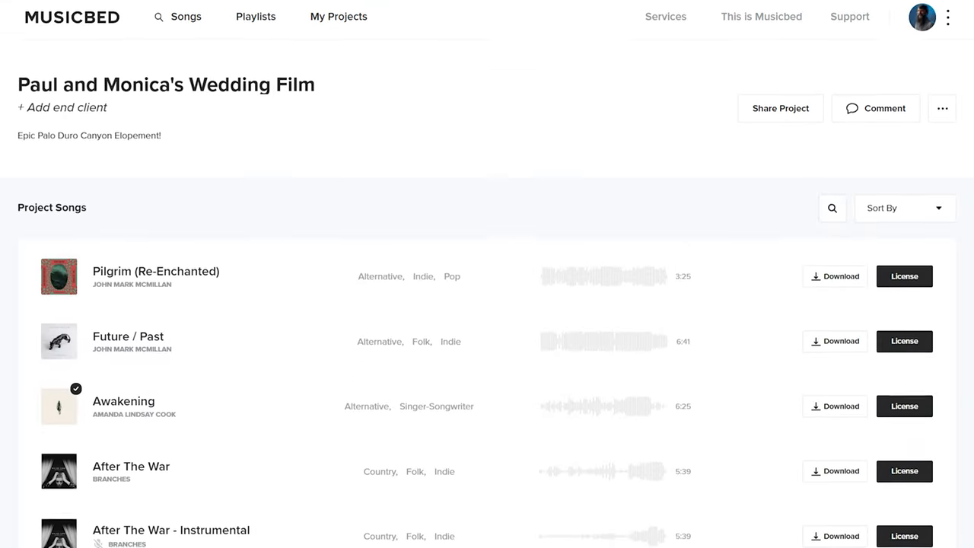
scroll(down, 3)
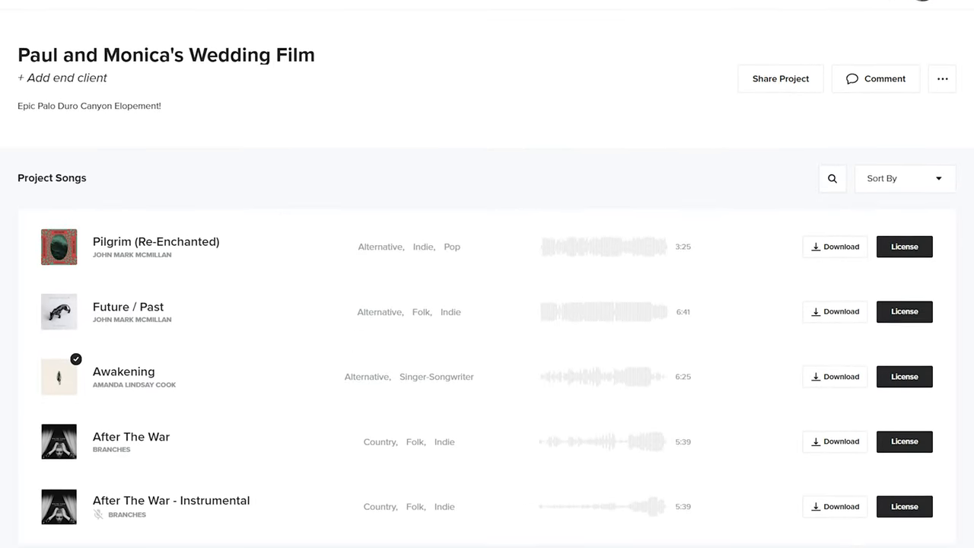
scroll(down, 3)
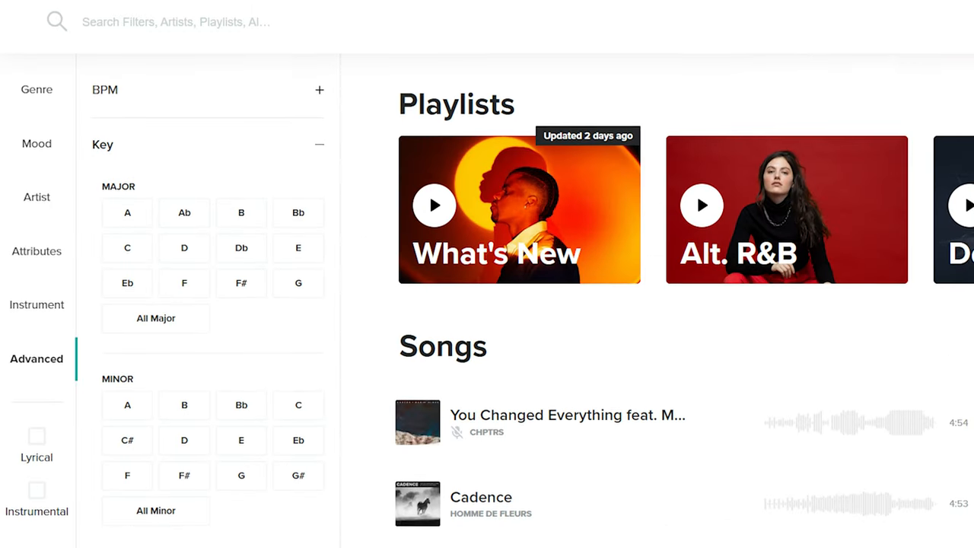
scroll(down, 3)
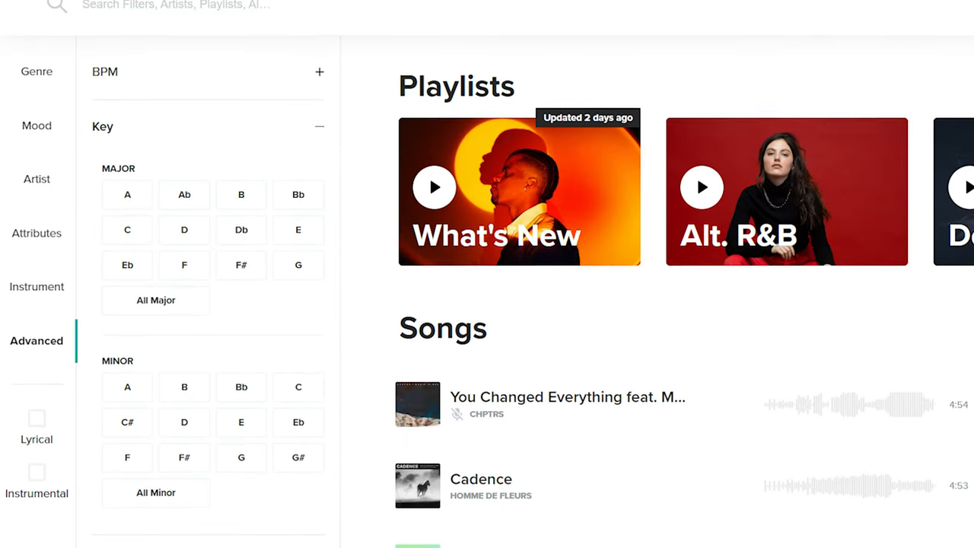
scroll(down, 3)
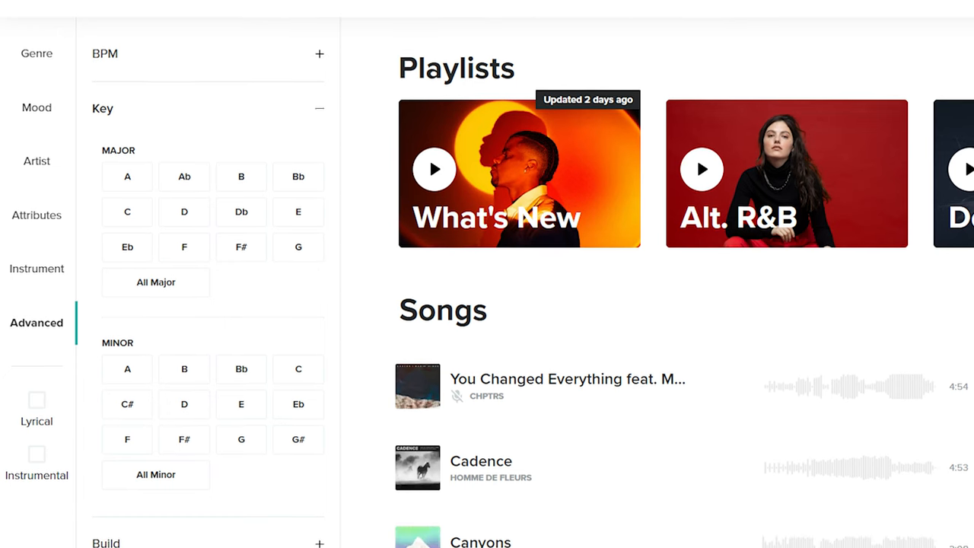
scroll(down, 3)
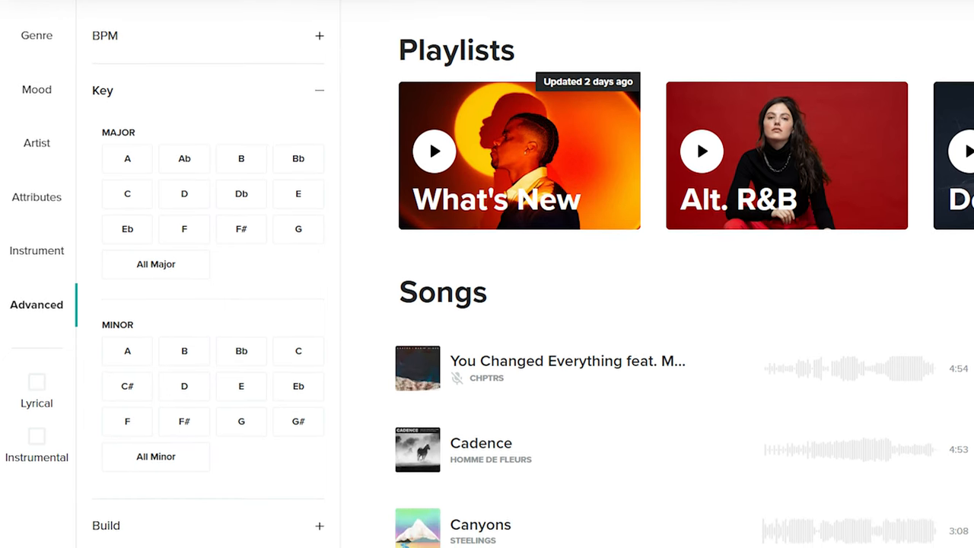